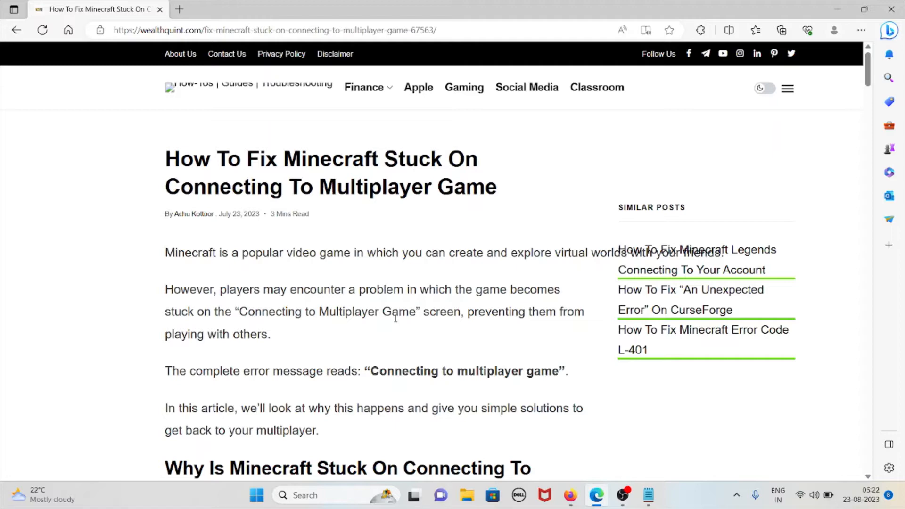
{"action": "mouse_move", "coordinate": [386, 283]}
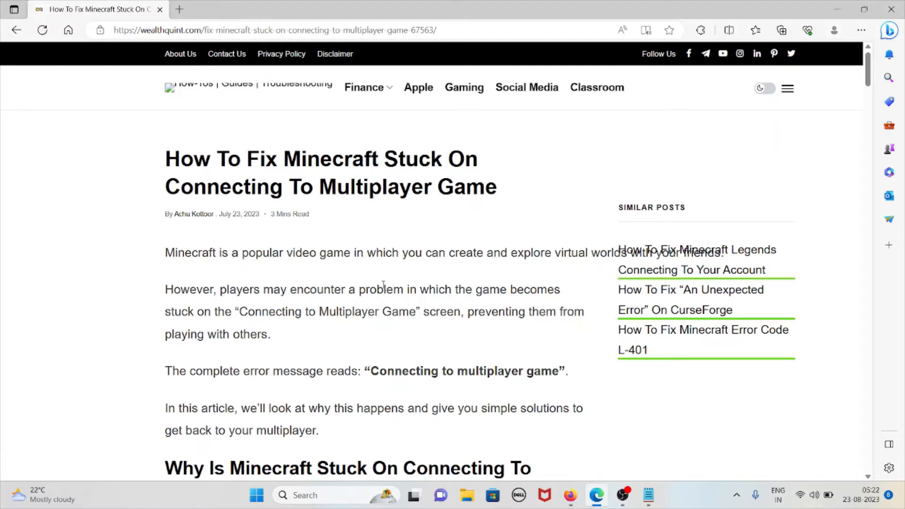
- Scroll past the article's introduction down to the 'Why Is Minecraft Stuck' causes section
{"action": "scroll", "scroll_direction": "down", "scroll_amount": 3}
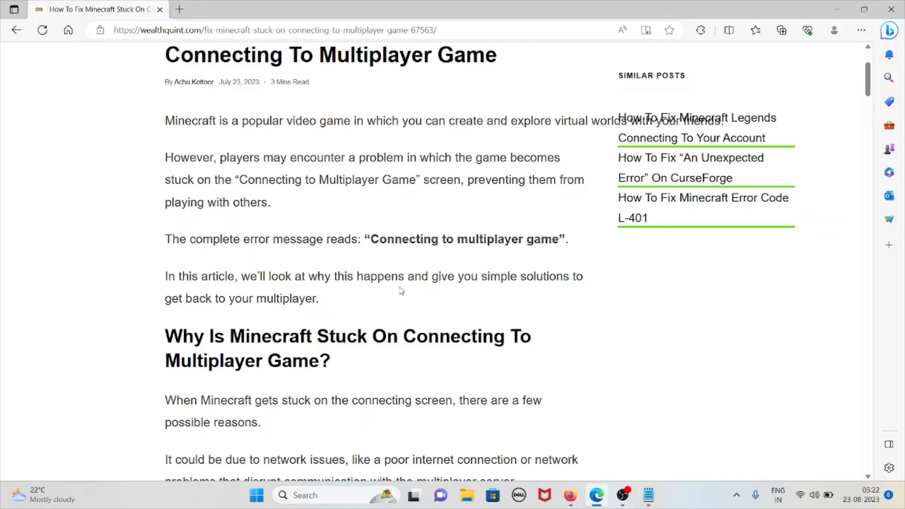
{"action": "scroll", "scroll_direction": "down", "scroll_amount": 3}
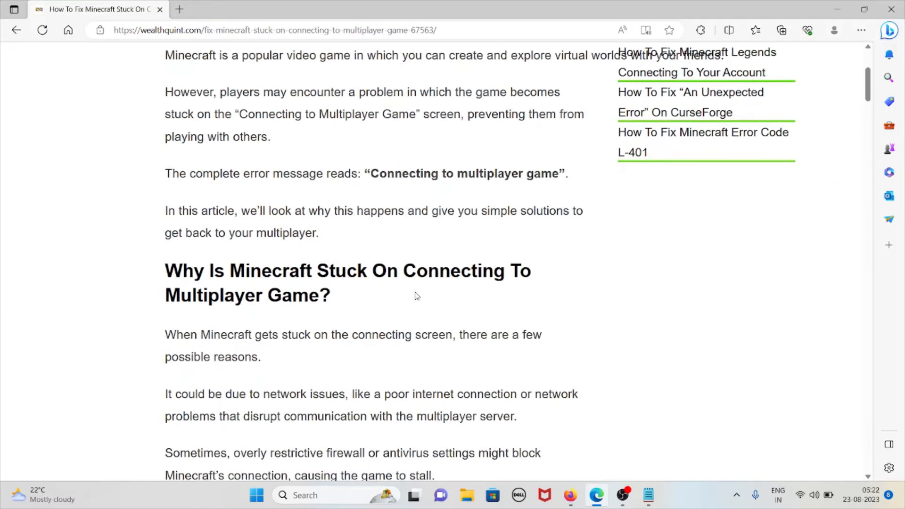
{"action": "mouse_move", "coordinate": [410, 305]}
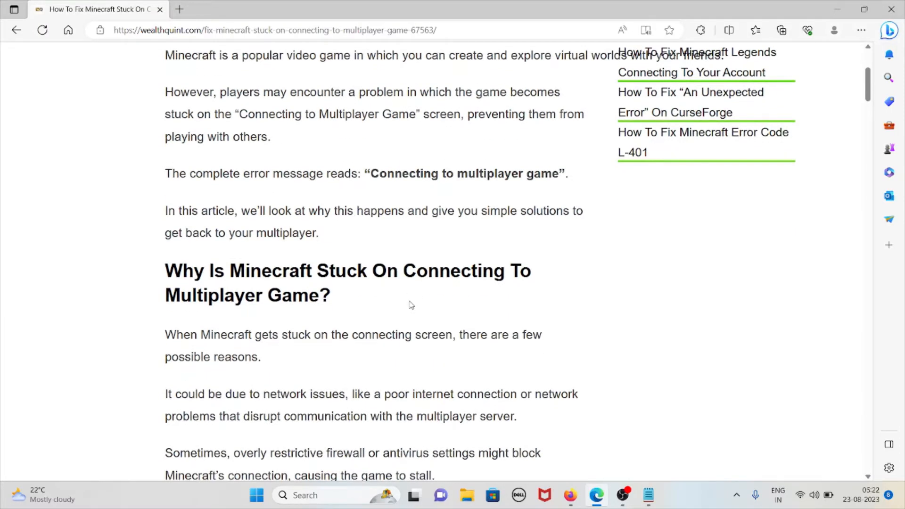
{"action": "scroll", "scroll_direction": "down", "scroll_amount": 3}
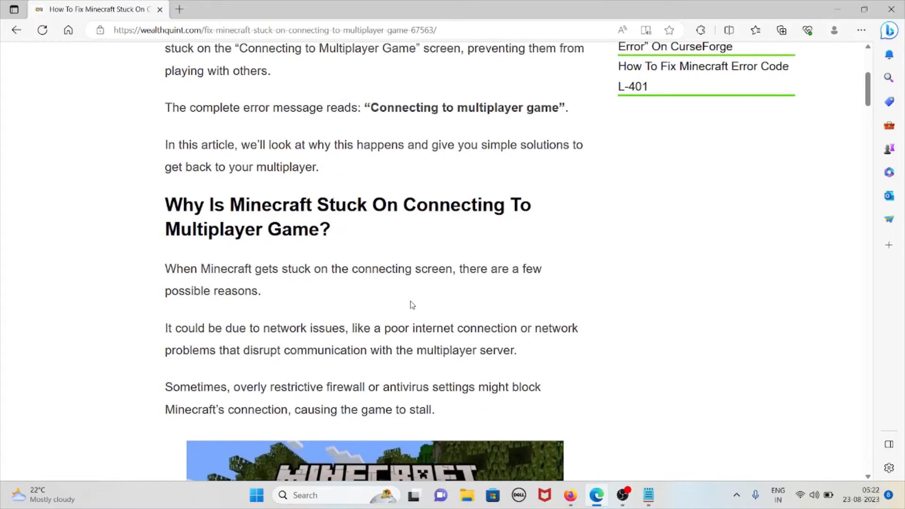
{"action": "mouse_move", "coordinate": [417, 312]}
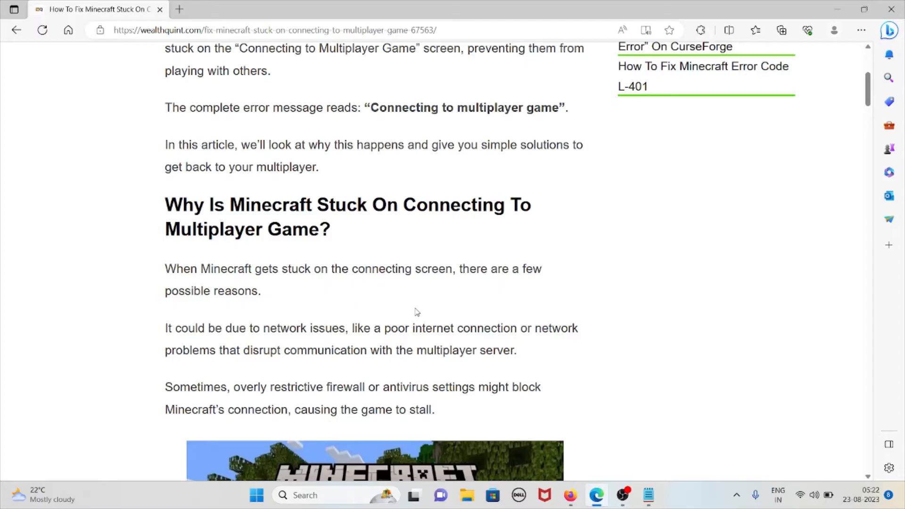
{"action": "mouse_move", "coordinate": [441, 295]}
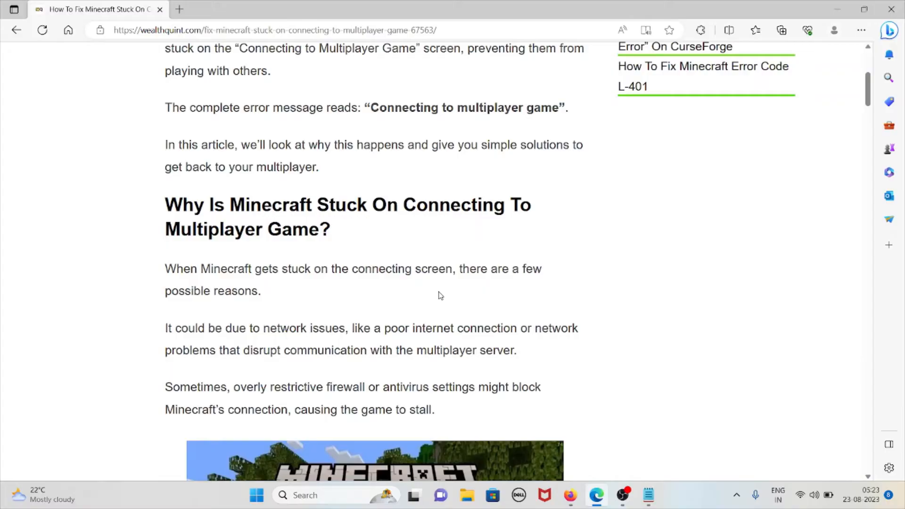
- Scroll through the listed causes and Minecraft screenshot to the 'How To Fix' heading
{"action": "scroll", "scroll_direction": "down", "scroll_amount": 3}
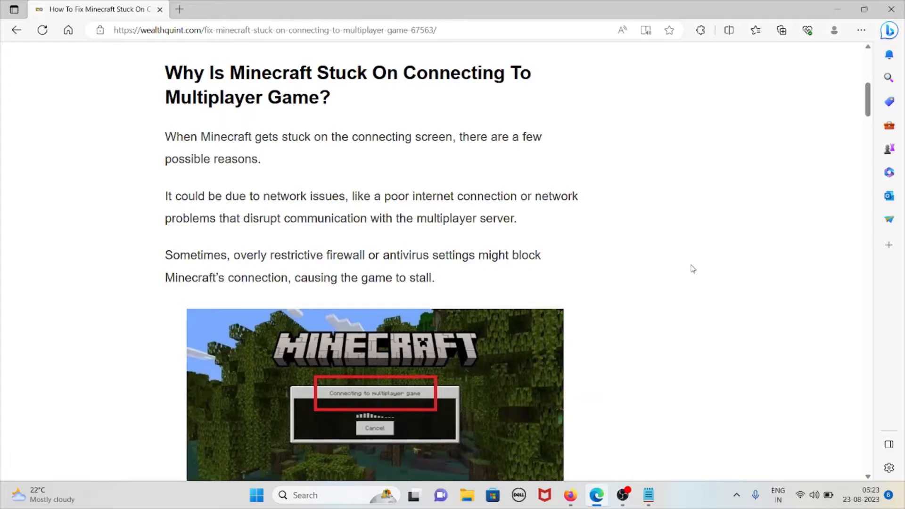
{"action": "mouse_move", "coordinate": [699, 271]}
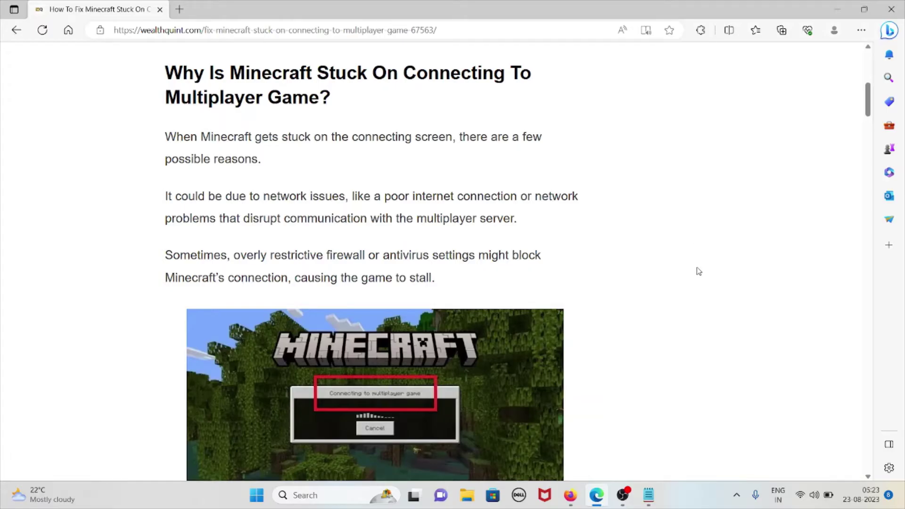
{"action": "mouse_move", "coordinate": [703, 268]}
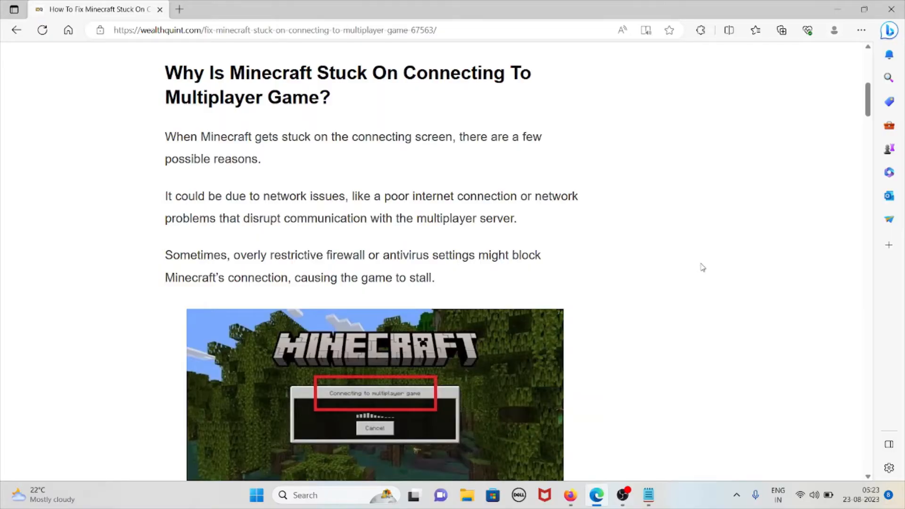
{"action": "scroll", "scroll_direction": "down", "scroll_amount": 3}
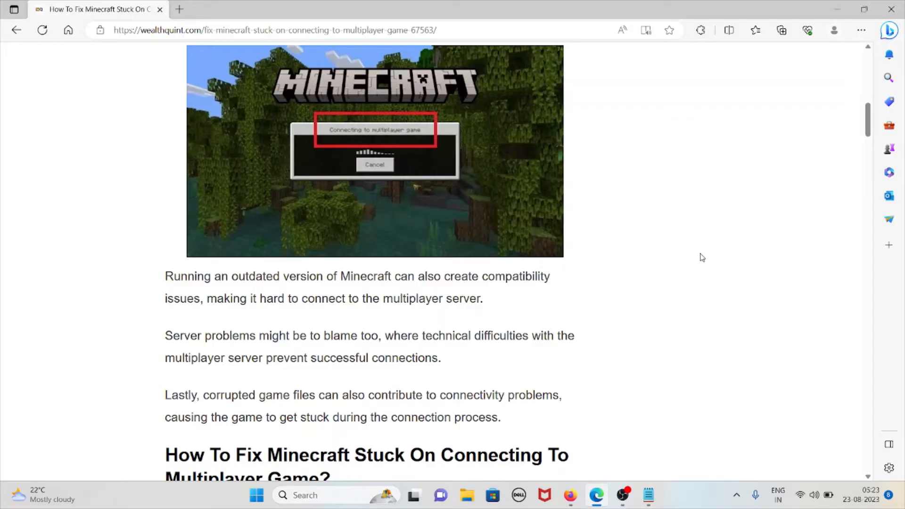
{"action": "mouse_move", "coordinate": [522, 296]}
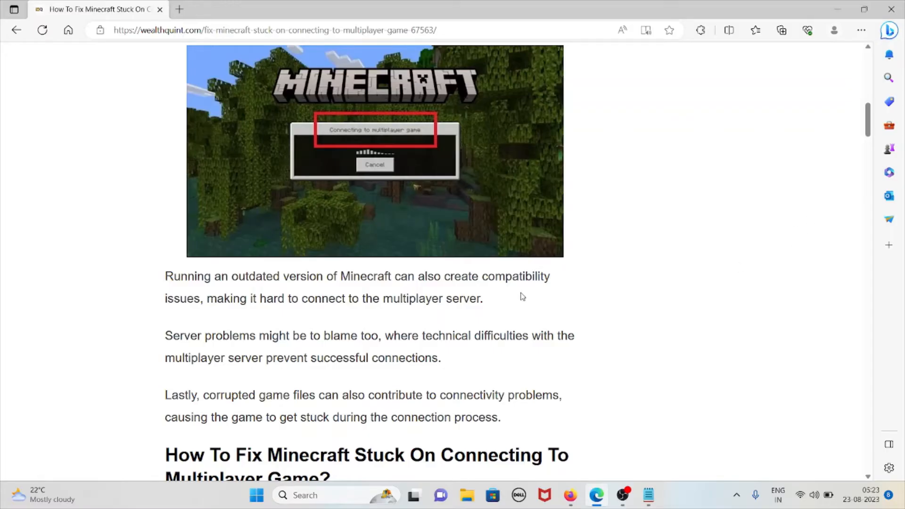
{"action": "scroll", "scroll_direction": "down", "scroll_amount": 3}
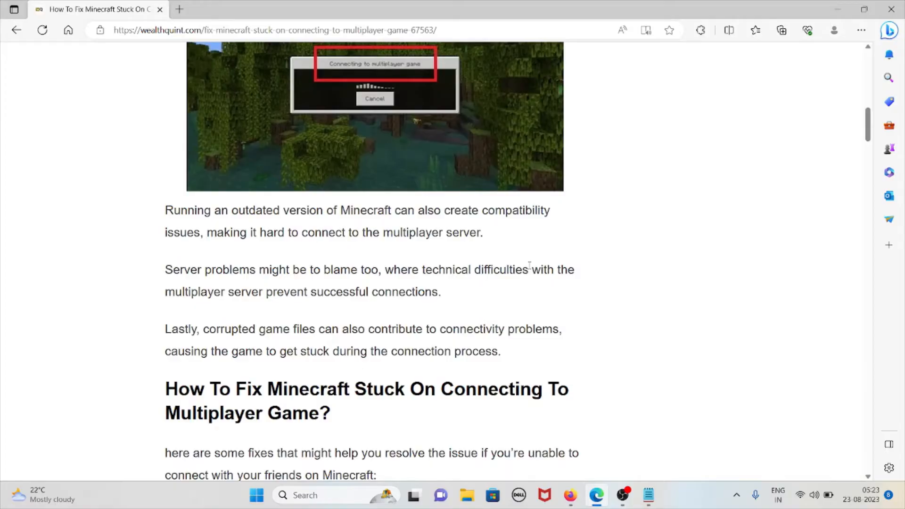
- Deselect the marked text and read through fix 1, Check Your Internet Connection, and its steps
{"action": "scroll", "scroll_direction": "down", "scroll_amount": 3}
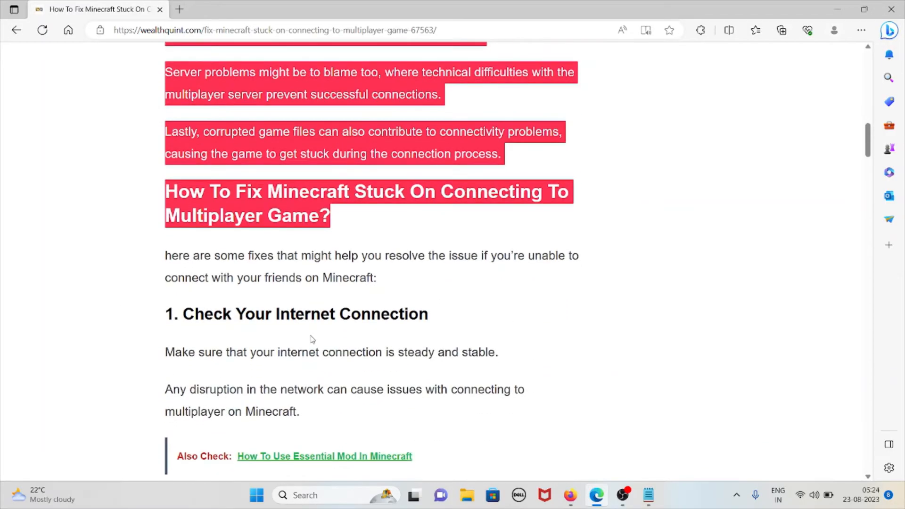
{"action": "left_click", "coordinate": [307, 345]}
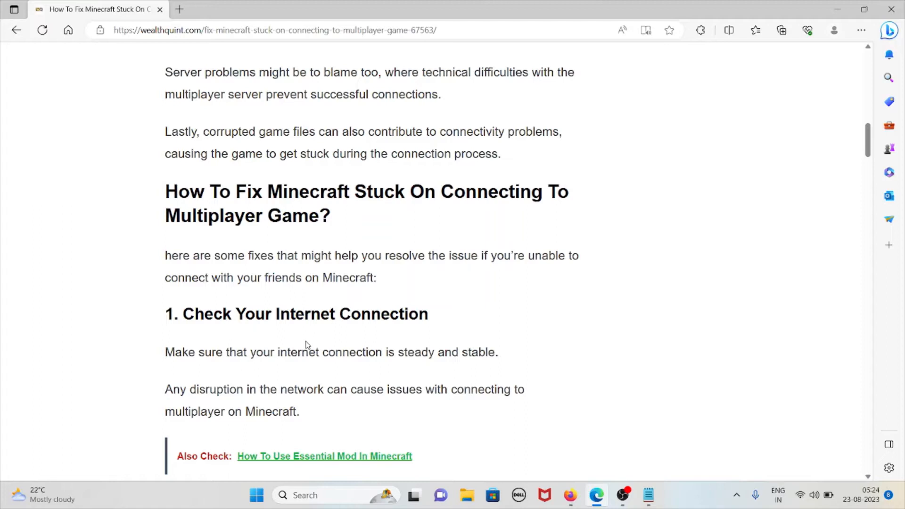
{"action": "mouse_move", "coordinate": [316, 346]}
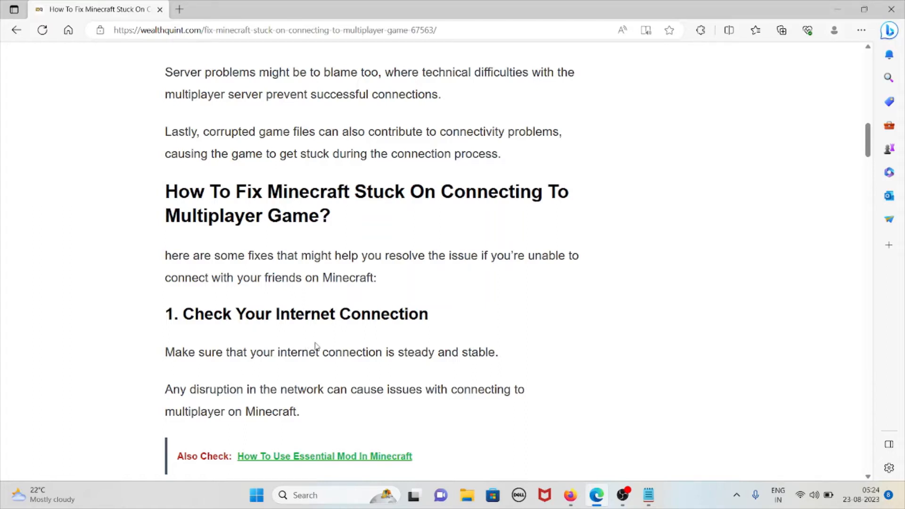
{"action": "scroll", "scroll_direction": "down", "scroll_amount": 3}
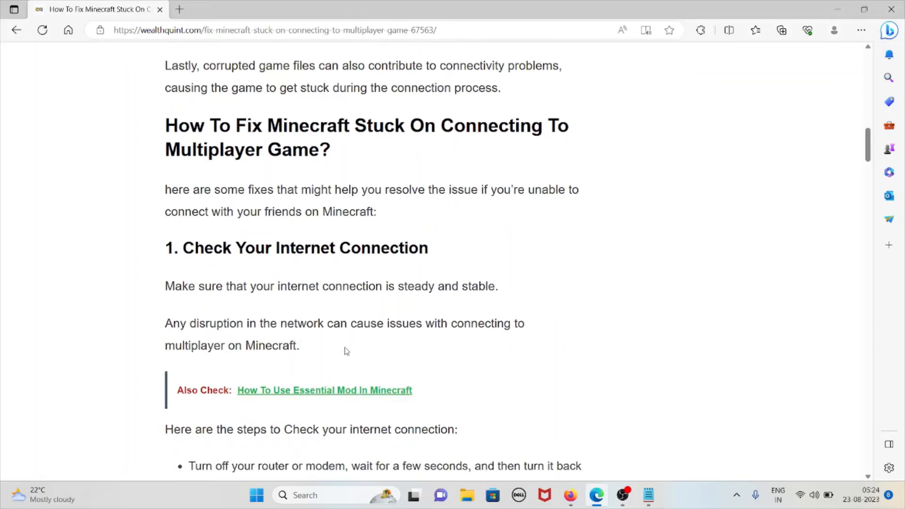
{"action": "mouse_move", "coordinate": [341, 349]}
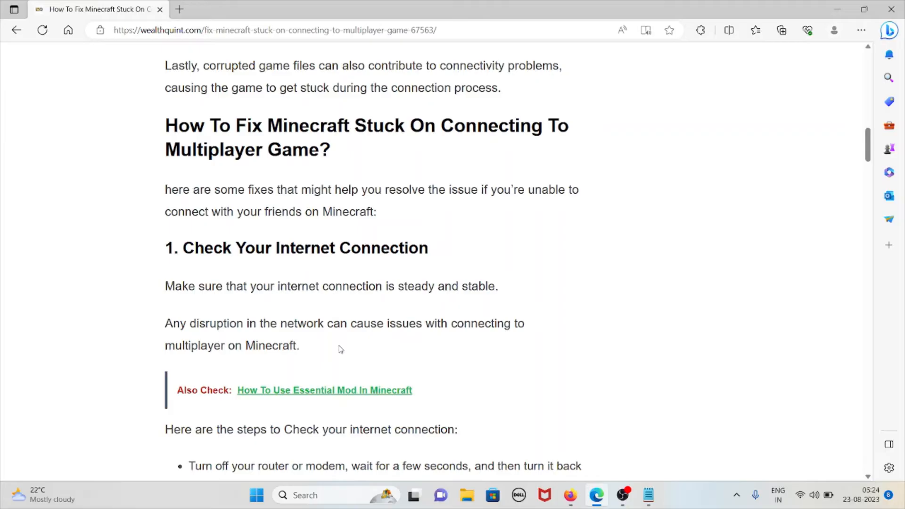
{"action": "scroll", "scroll_direction": "down", "scroll_amount": 3}
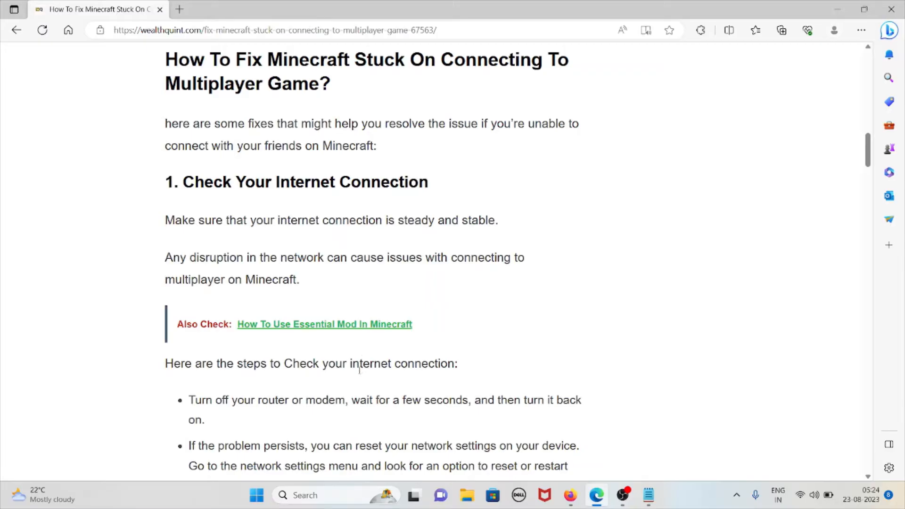
{"action": "scroll", "scroll_direction": "down", "scroll_amount": 3}
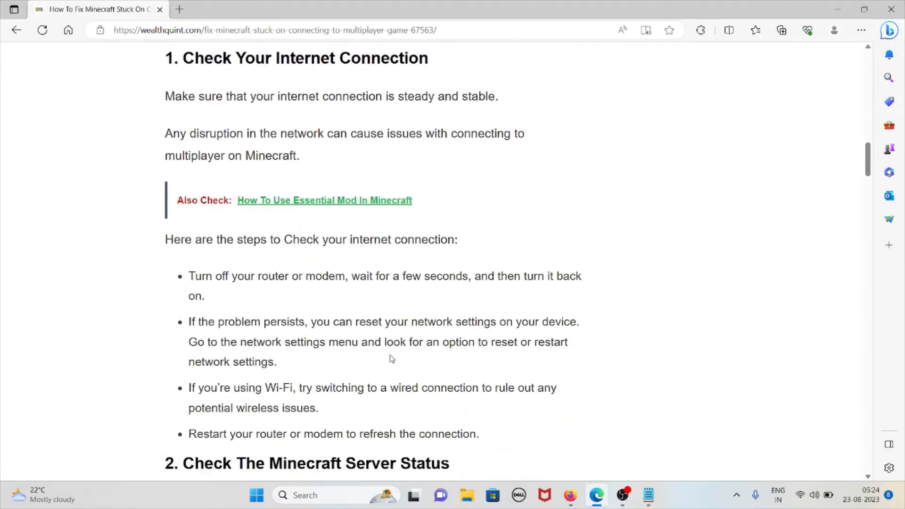
{"action": "scroll", "scroll_direction": "down", "scroll_amount": 3}
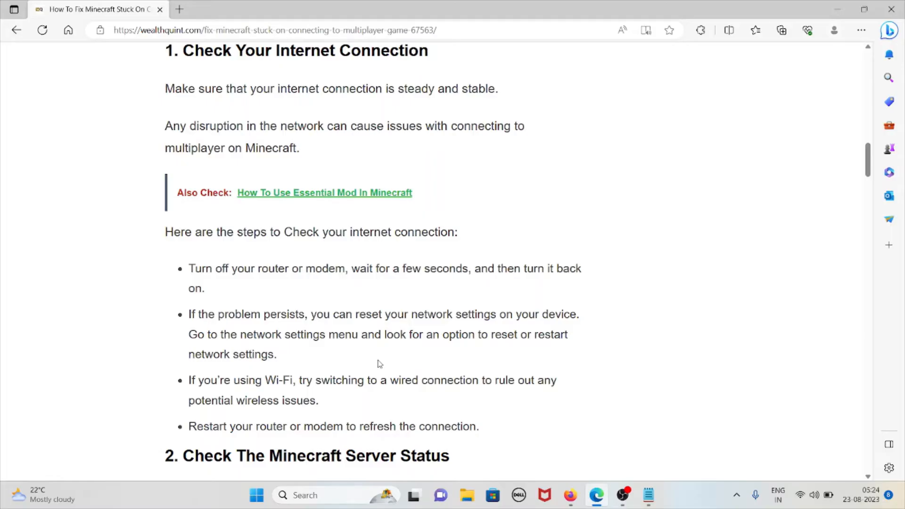
{"action": "mouse_move", "coordinate": [373, 369]}
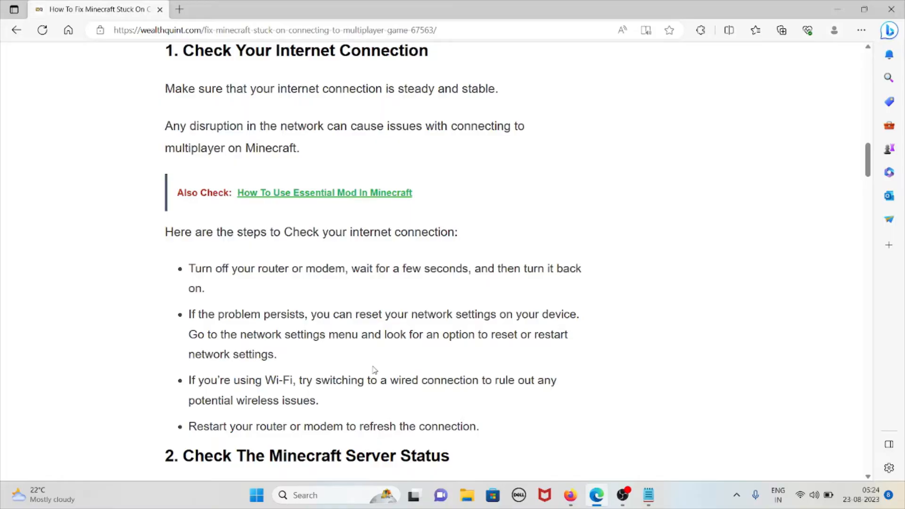
{"action": "mouse_move", "coordinate": [362, 392]}
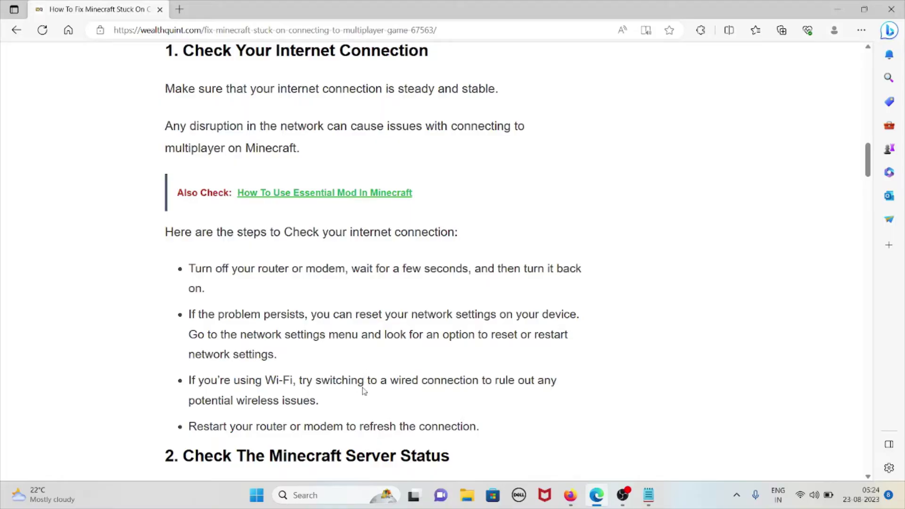
{"action": "mouse_move", "coordinate": [526, 302]}
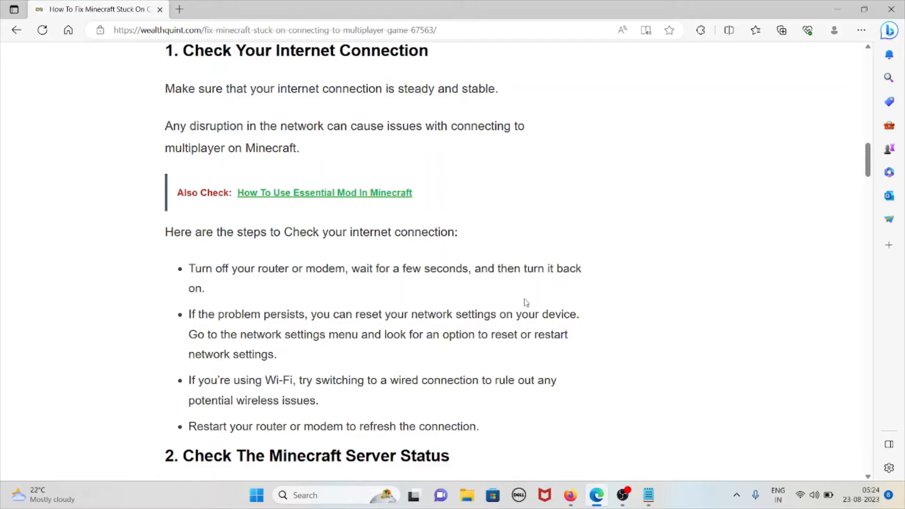
- Open the downdetector.com link in a new tab and highlight the sentence about waiting for the server
{"action": "scroll", "scroll_direction": "down", "scroll_amount": 3}
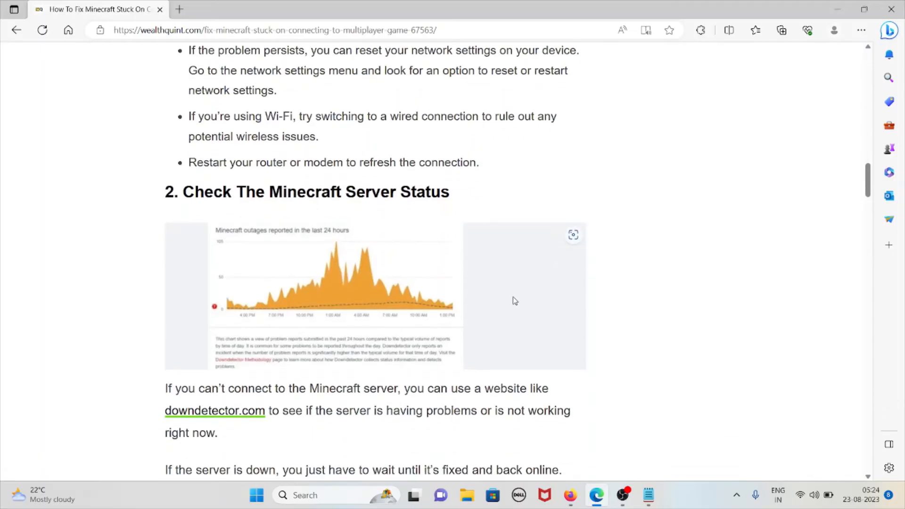
{"action": "scroll", "scroll_direction": "down", "scroll_amount": 3}
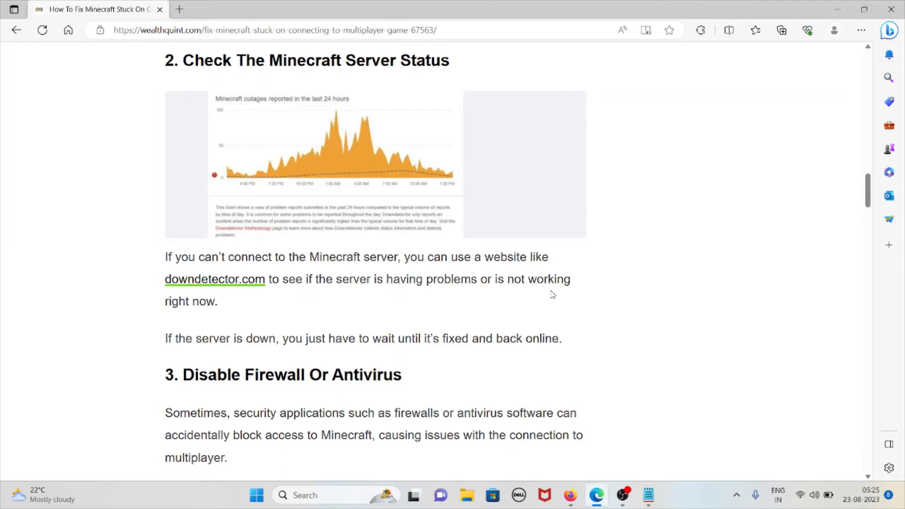
{"action": "mouse_move", "coordinate": [326, 353]}
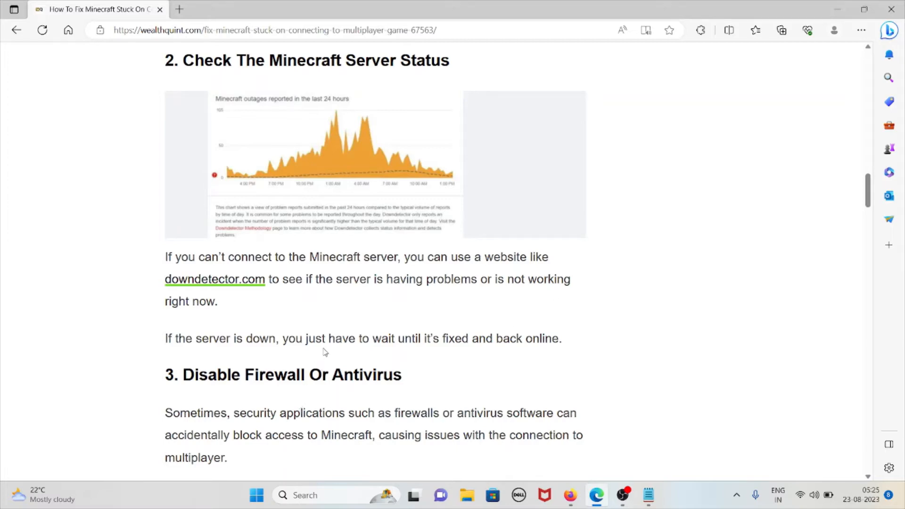
{"action": "mouse_move", "coordinate": [239, 285]}
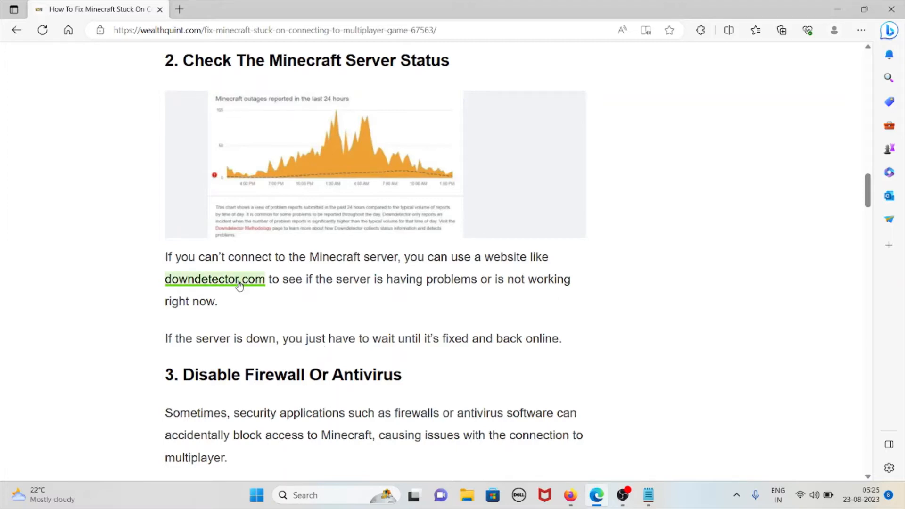
{"action": "left_click", "coordinate": [214, 279]}
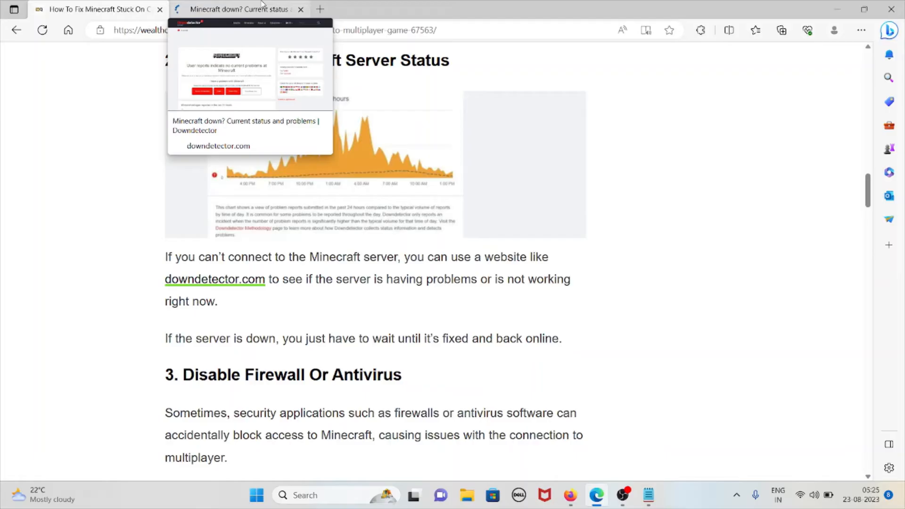
{"action": "left_click", "coordinate": [240, 9]}
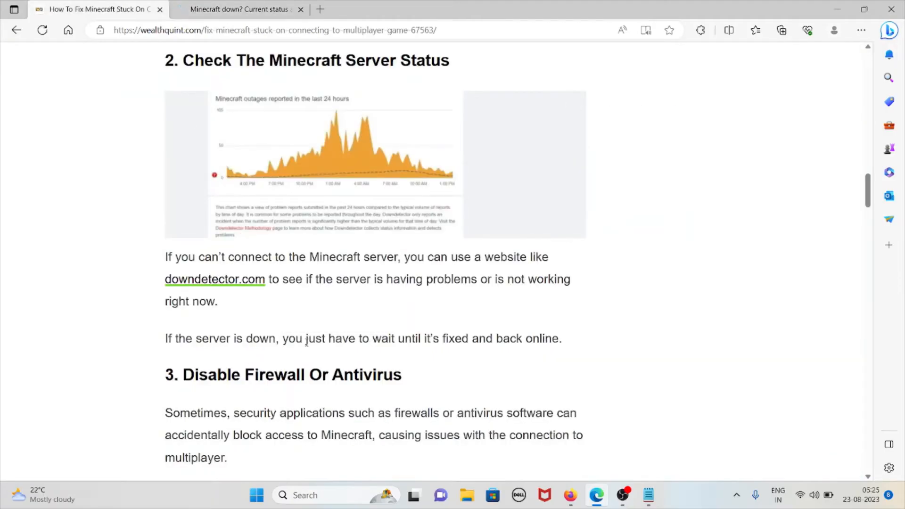
{"action": "left_click_drag", "start_coordinate": [307, 339], "coordinate": [414, 339]}
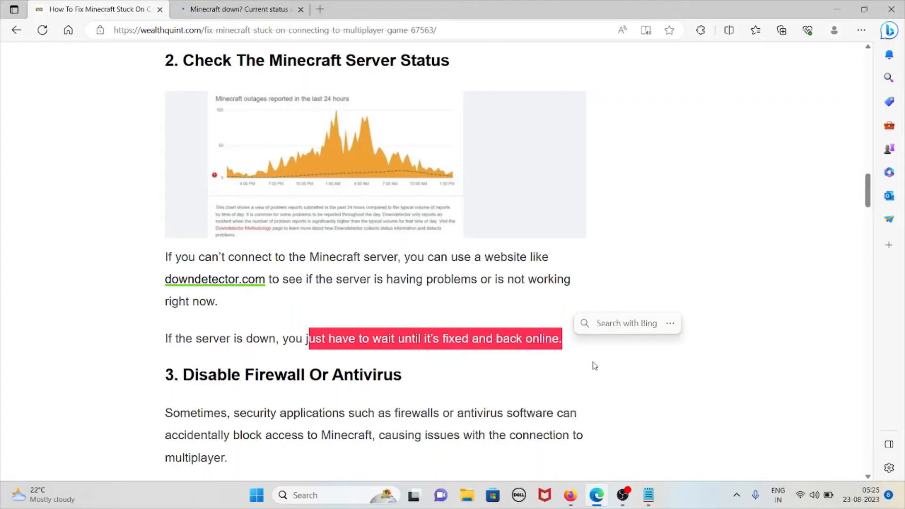
- Read the firewall fix, briefly highlighting the words 'appropriate network profile'
{"action": "scroll", "scroll_direction": "down", "scroll_amount": 3}
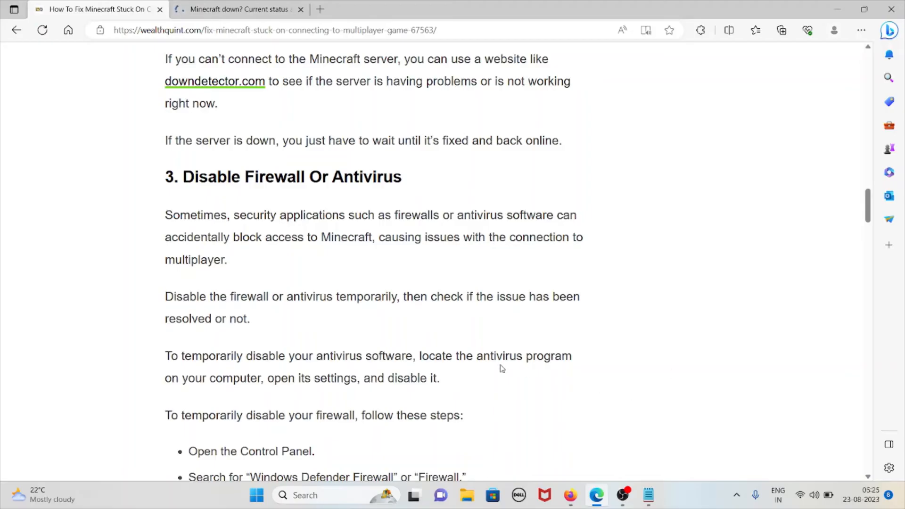
{"action": "scroll", "scroll_direction": "down", "scroll_amount": 3}
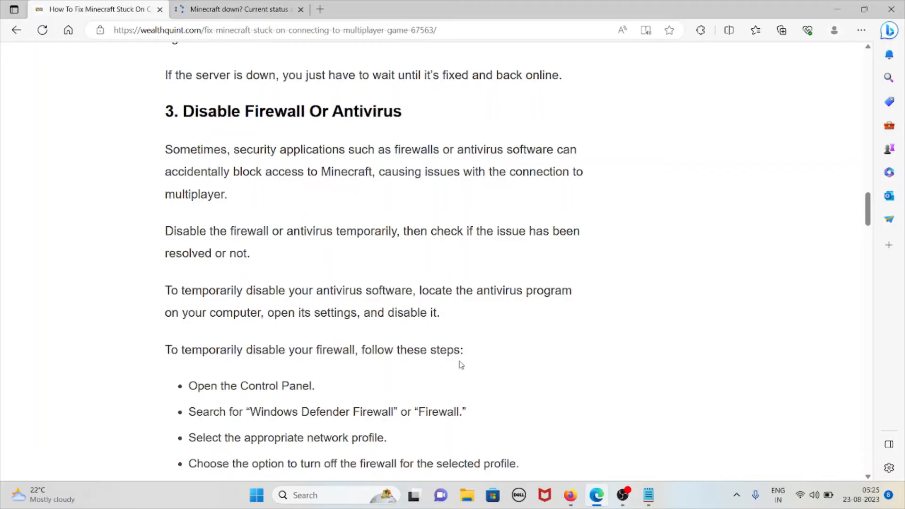
{"action": "scroll", "scroll_direction": "down", "scroll_amount": 3}
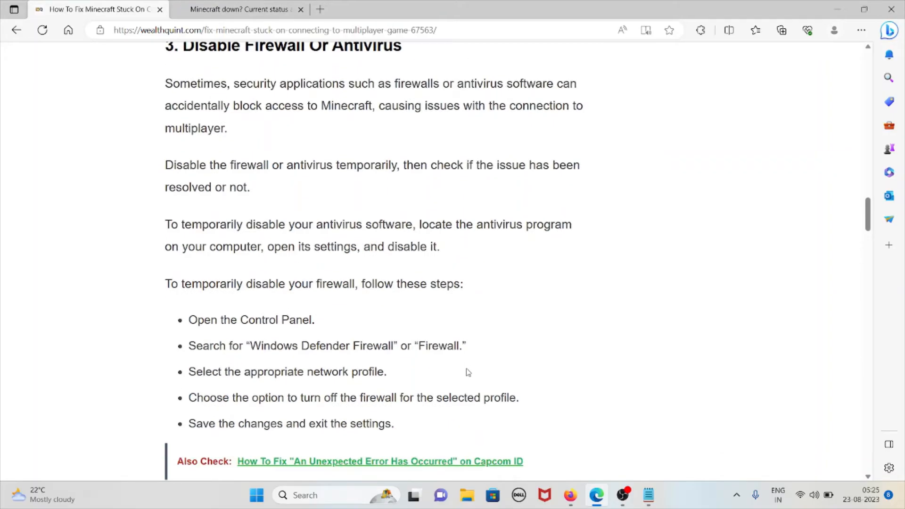
{"action": "mouse_move", "coordinate": [479, 370]}
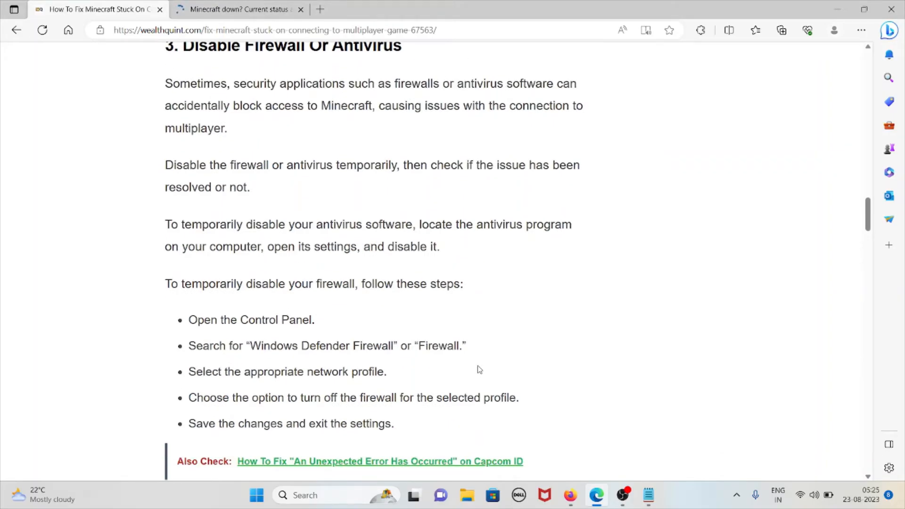
{"action": "mouse_move", "coordinate": [562, 260]}
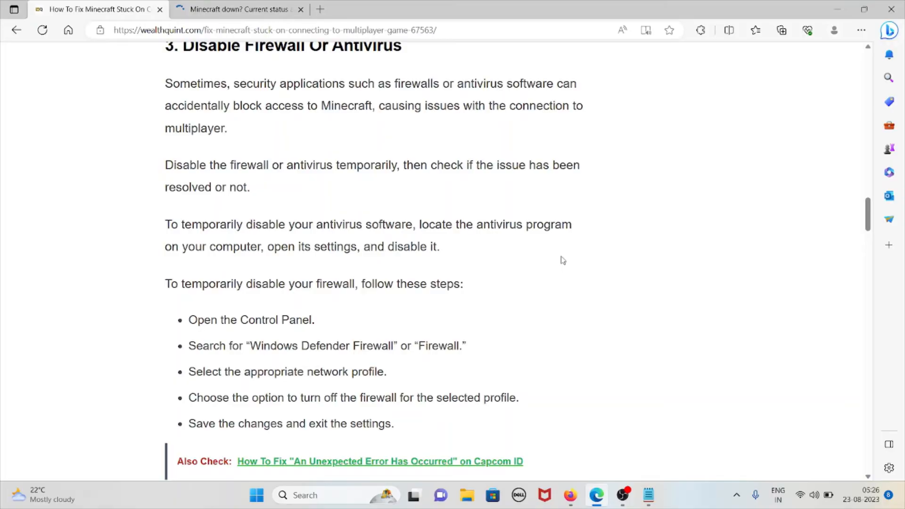
{"action": "mouse_move", "coordinate": [432, 279]}
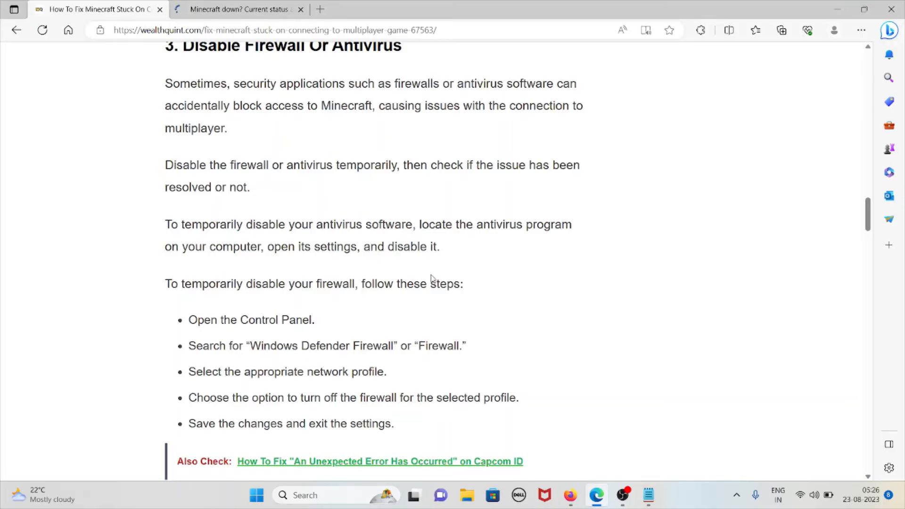
{"action": "scroll", "scroll_direction": "down", "scroll_amount": 3}
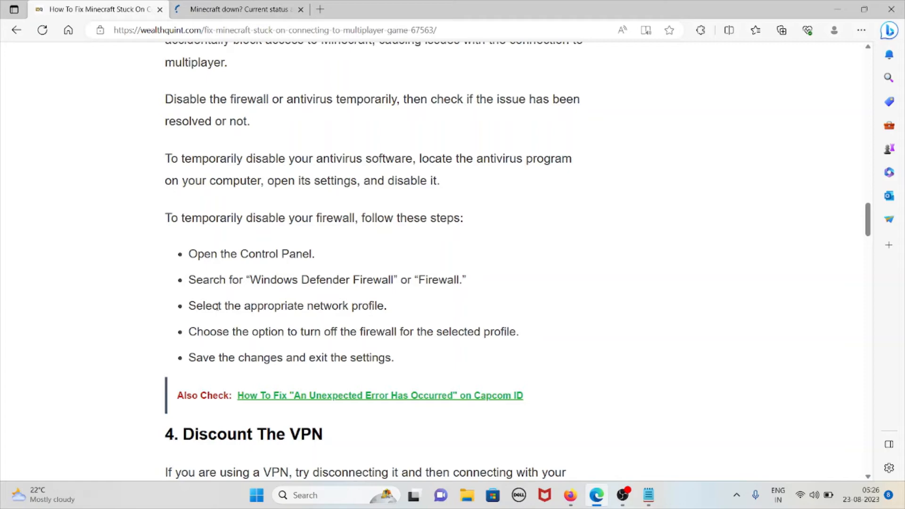
{"action": "left_click_drag", "start_coordinate": [244, 306], "coordinate": [377, 305]}
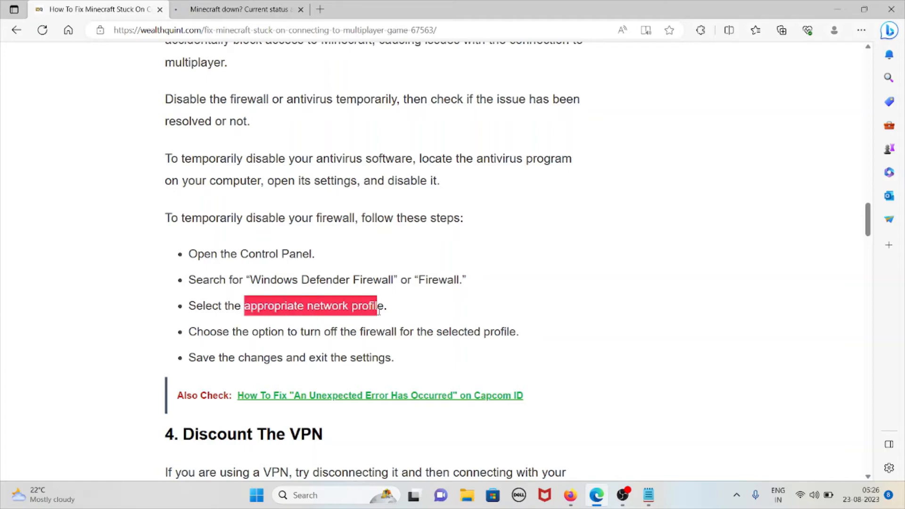
{"action": "left_click", "coordinate": [368, 342]}
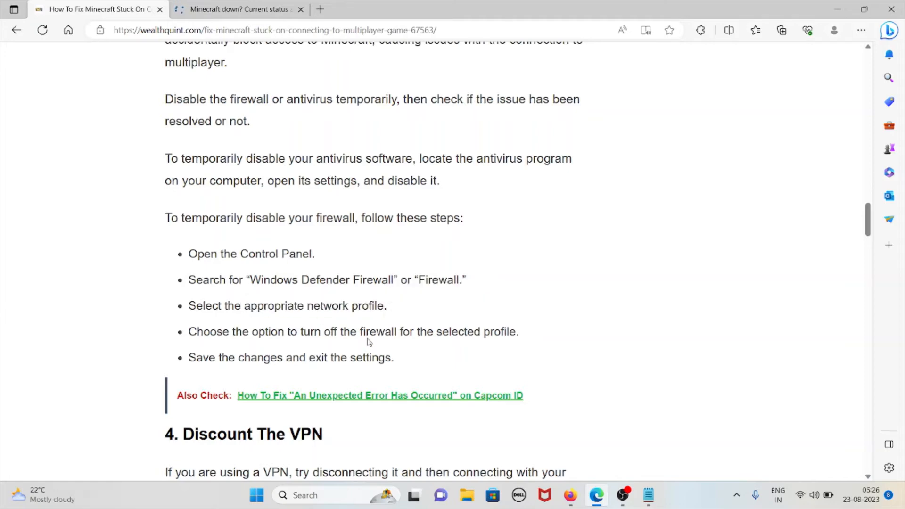
- Scroll through the VPN fix to the Enable Join Multiplayer Games section
{"action": "scroll", "scroll_direction": "down", "scroll_amount": 3}
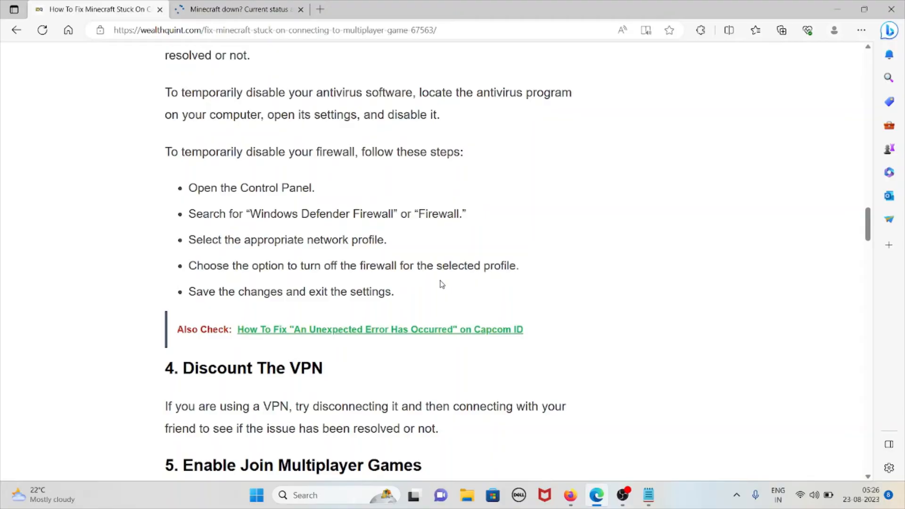
{"action": "scroll", "scroll_direction": "down", "scroll_amount": 3}
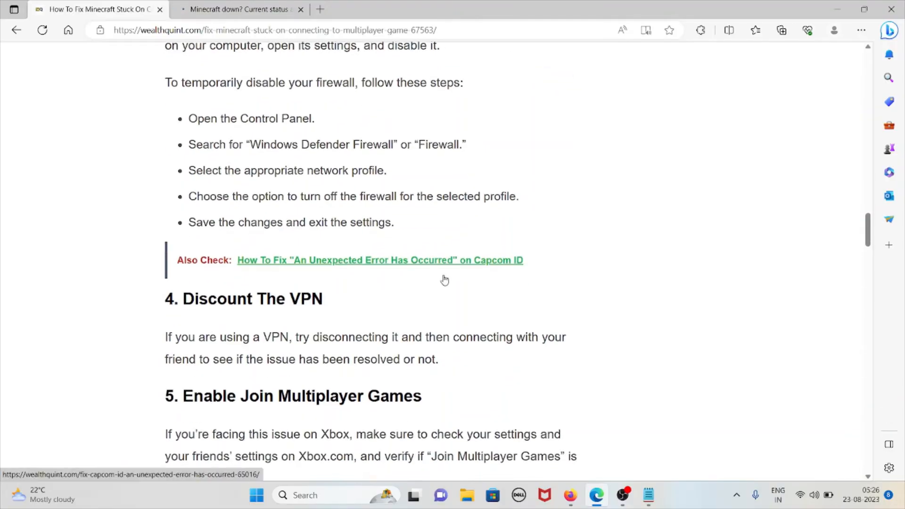
{"action": "scroll", "scroll_direction": "down", "scroll_amount": 3}
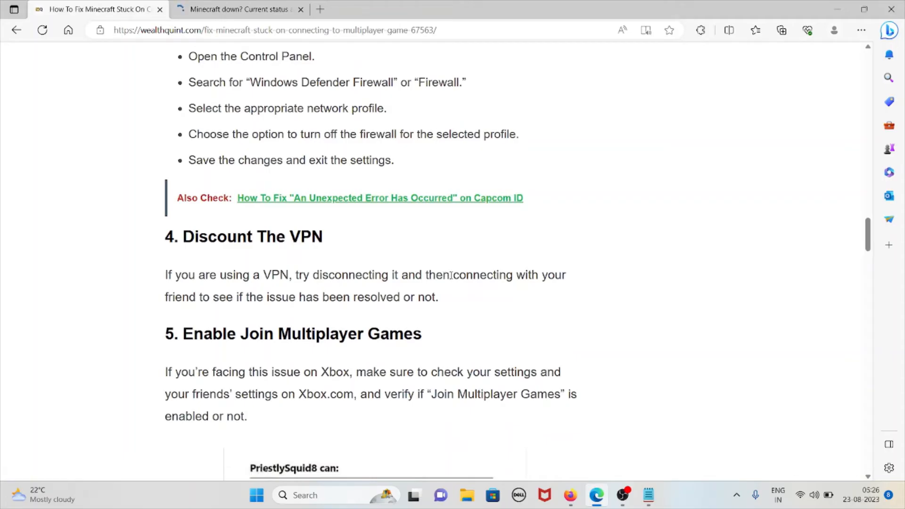
{"action": "scroll", "scroll_direction": "down", "scroll_amount": 3}
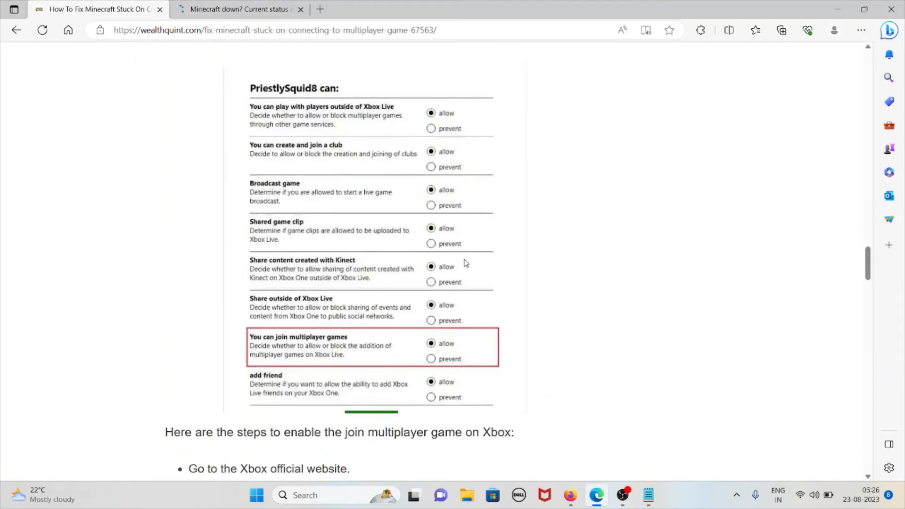
{"action": "scroll", "scroll_direction": "down", "scroll_amount": 3}
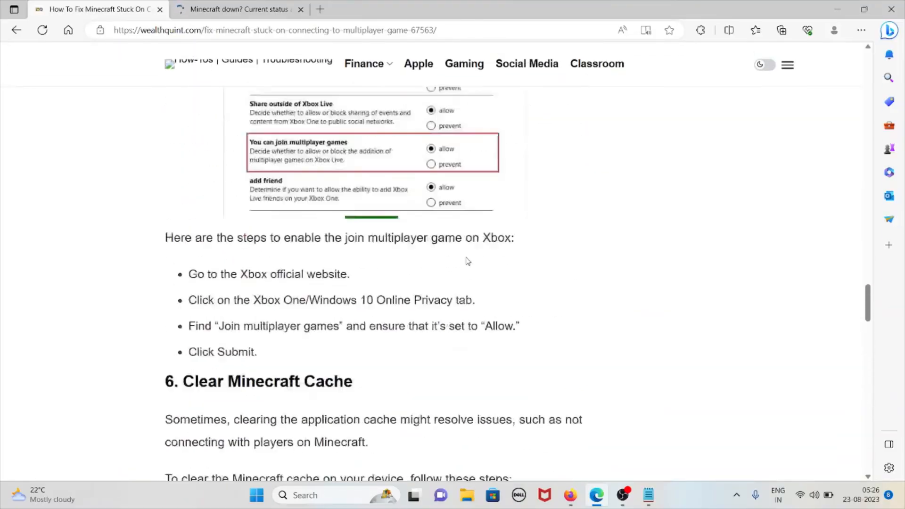
{"action": "scroll", "scroll_direction": "up", "scroll_amount": 3}
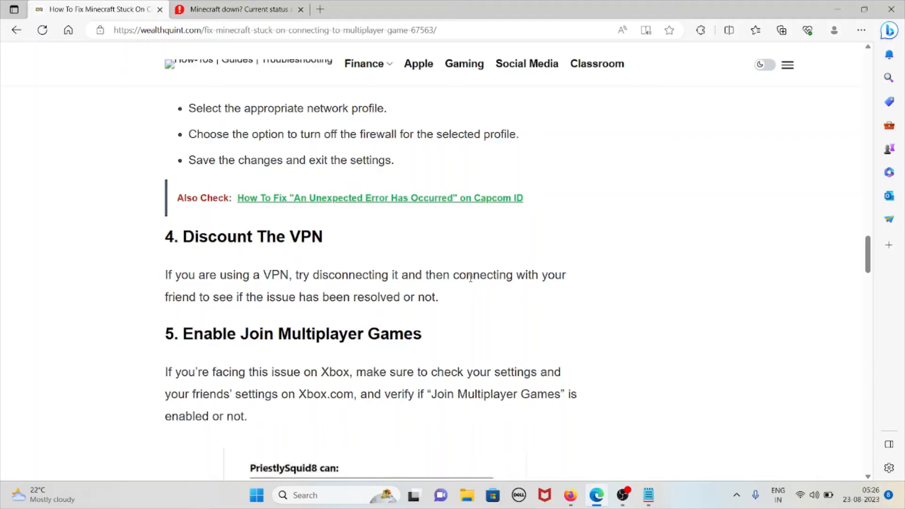
{"action": "scroll", "scroll_direction": "down", "scroll_amount": 3}
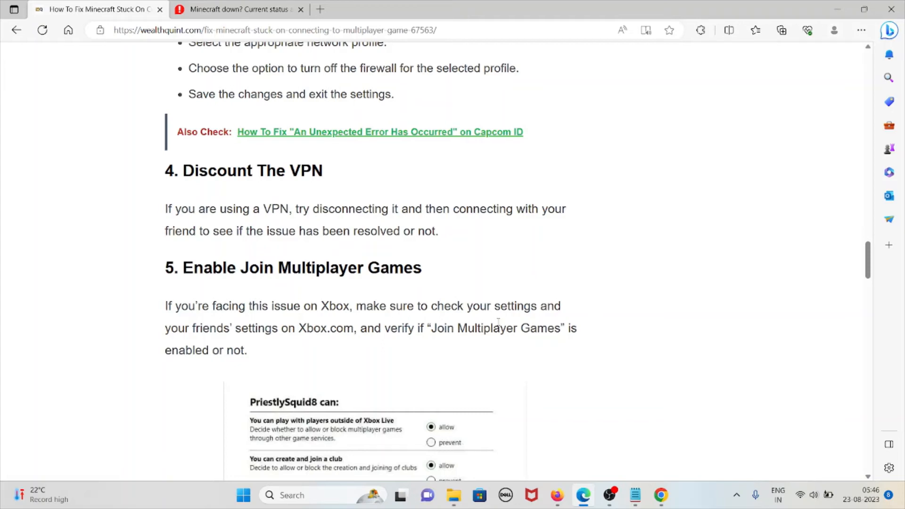
- Scroll past the Xbox privacy settings steps into fix 6, Clear Minecraft Cache
{"action": "scroll", "scroll_direction": "down", "scroll_amount": 3}
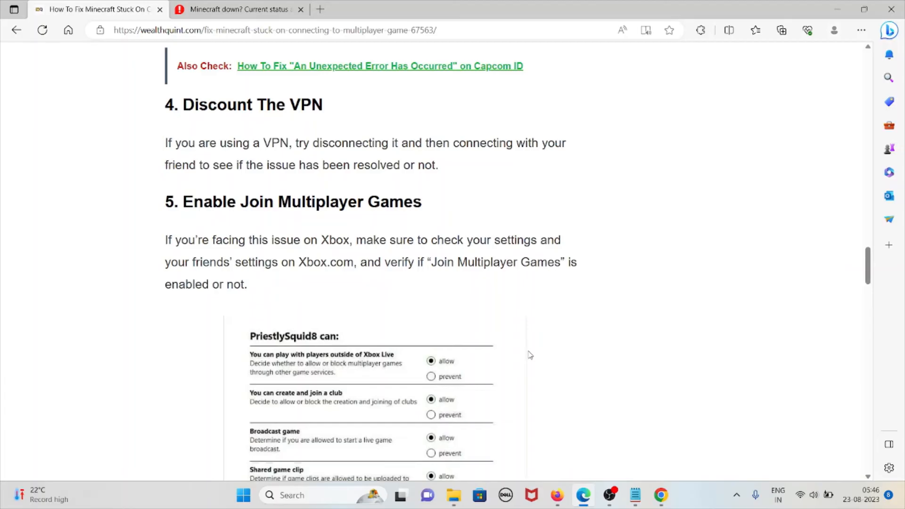
{"action": "scroll", "scroll_direction": "down", "scroll_amount": 3}
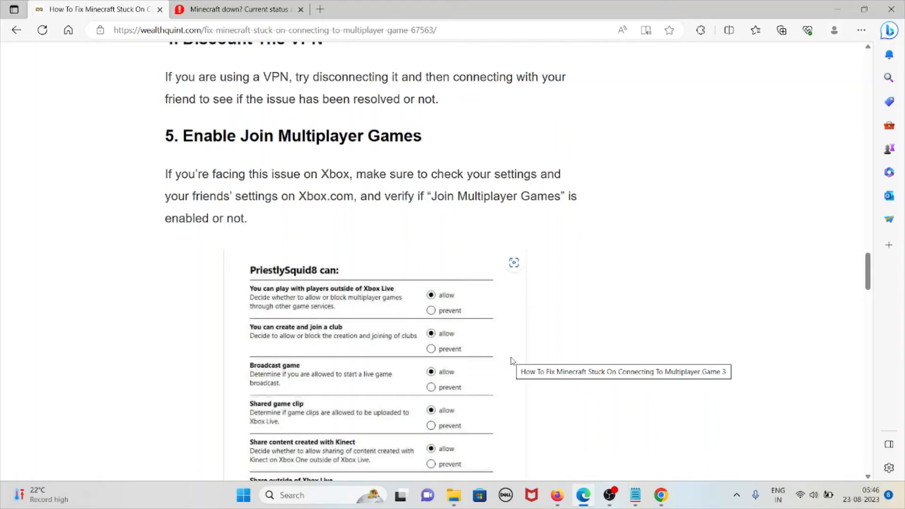
{"action": "mouse_move", "coordinate": [577, 321]}
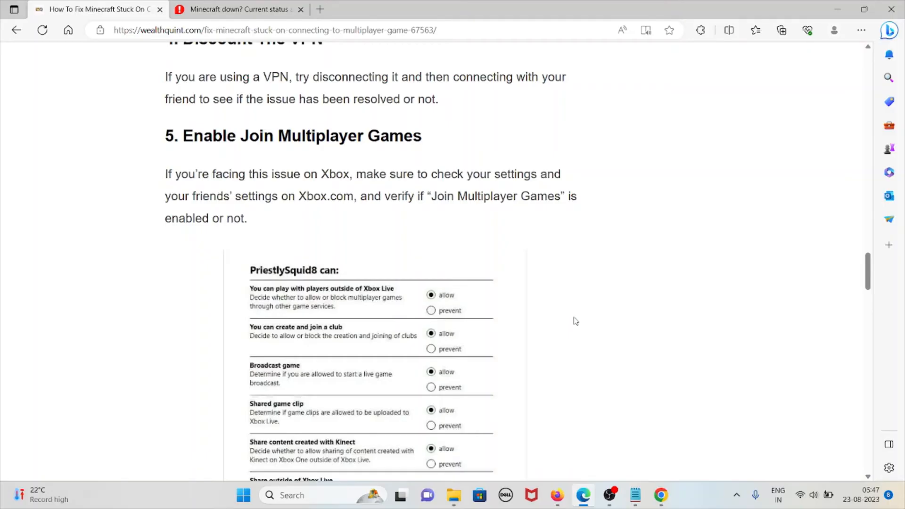
{"action": "scroll", "scroll_direction": "down", "scroll_amount": 3}
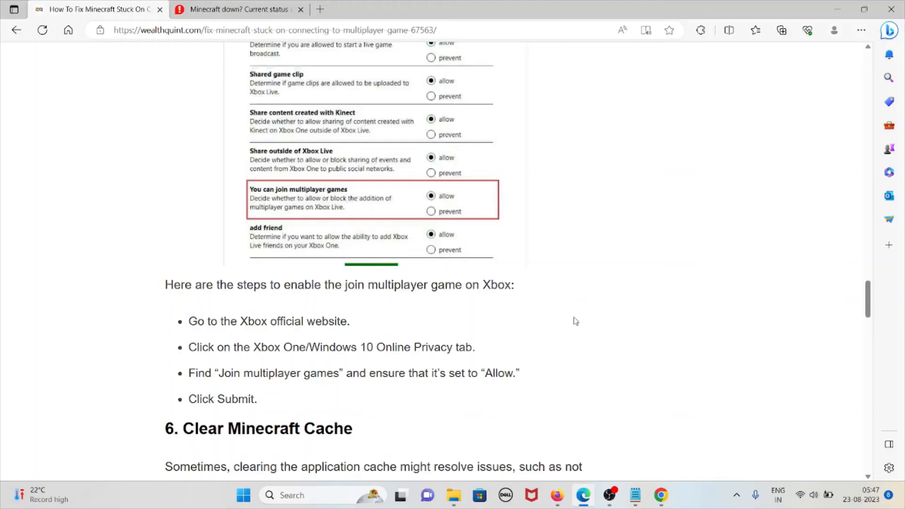
{"action": "scroll", "scroll_direction": "down", "scroll_amount": 3}
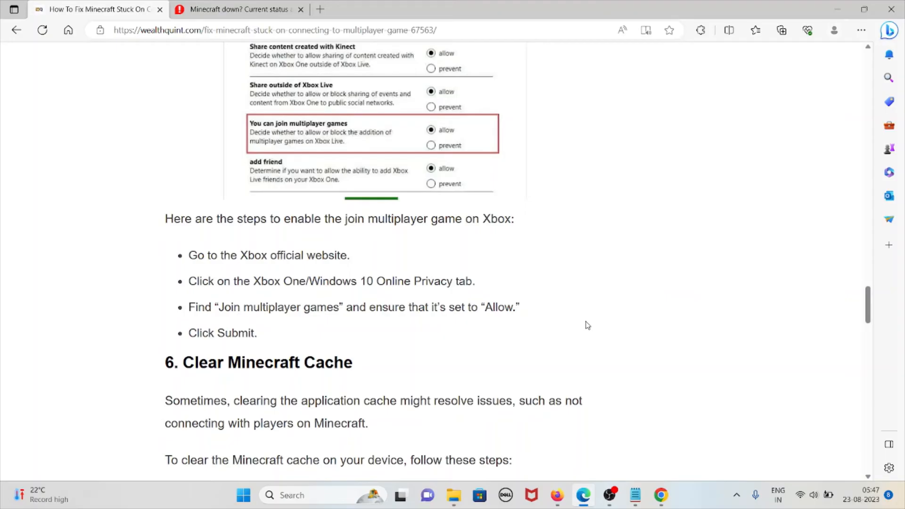
{"action": "mouse_move", "coordinate": [585, 327]}
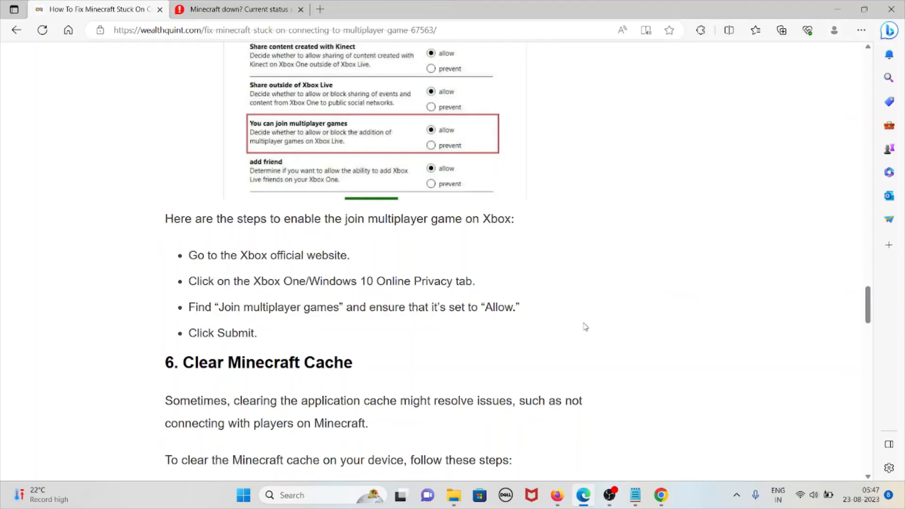
{"action": "mouse_move", "coordinate": [581, 328]}
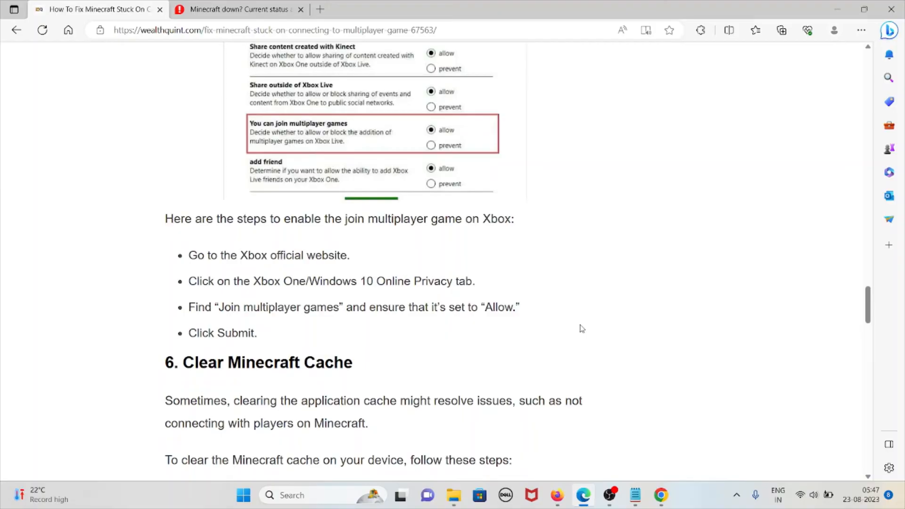
{"action": "scroll", "scroll_direction": "down", "scroll_amount": 3}
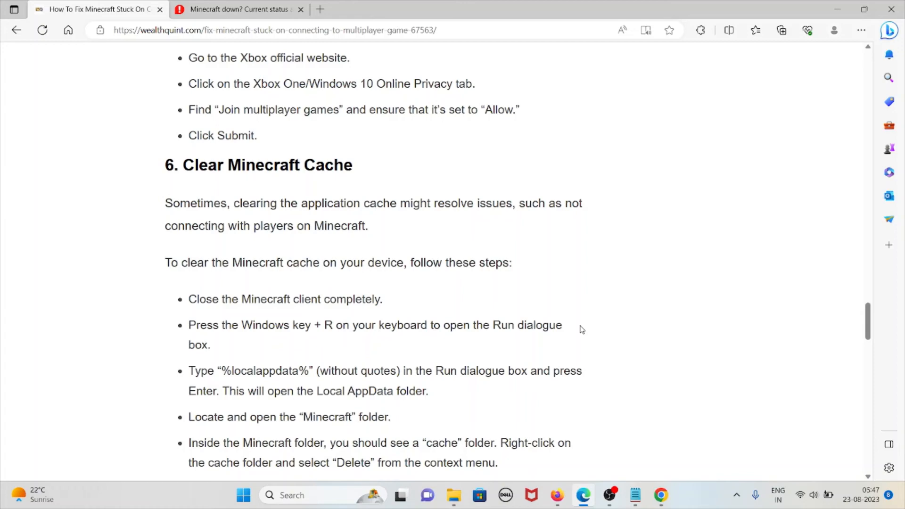
{"action": "scroll", "scroll_direction": "down", "scroll_amount": 3}
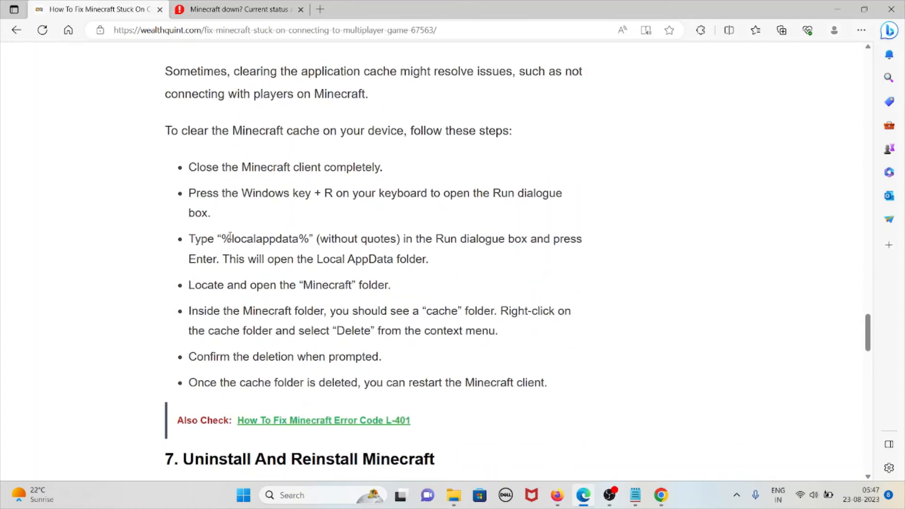
{"action": "mouse_move", "coordinate": [393, 277]}
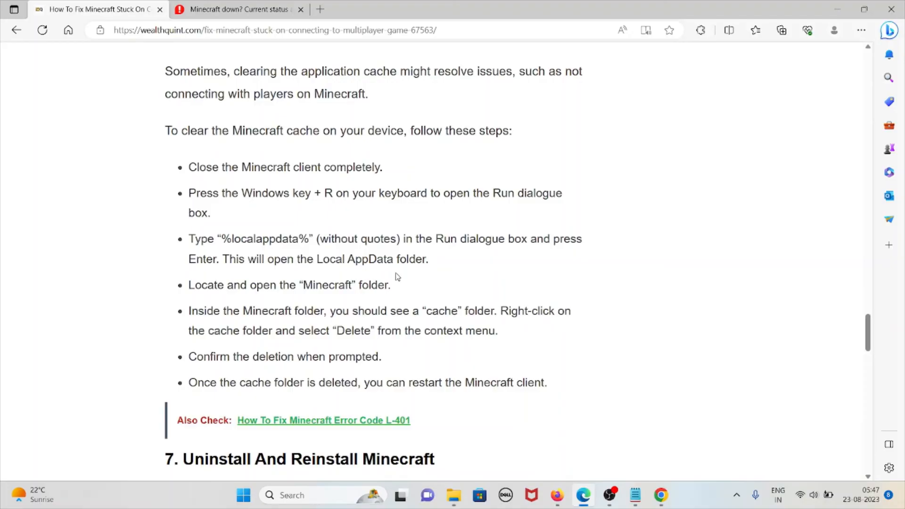
{"action": "mouse_move", "coordinate": [403, 284]}
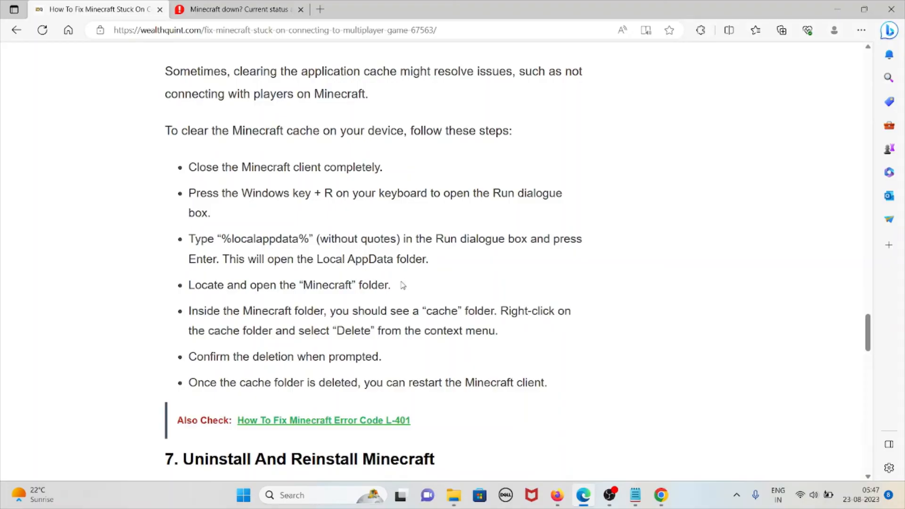
{"action": "mouse_move", "coordinate": [398, 288]}
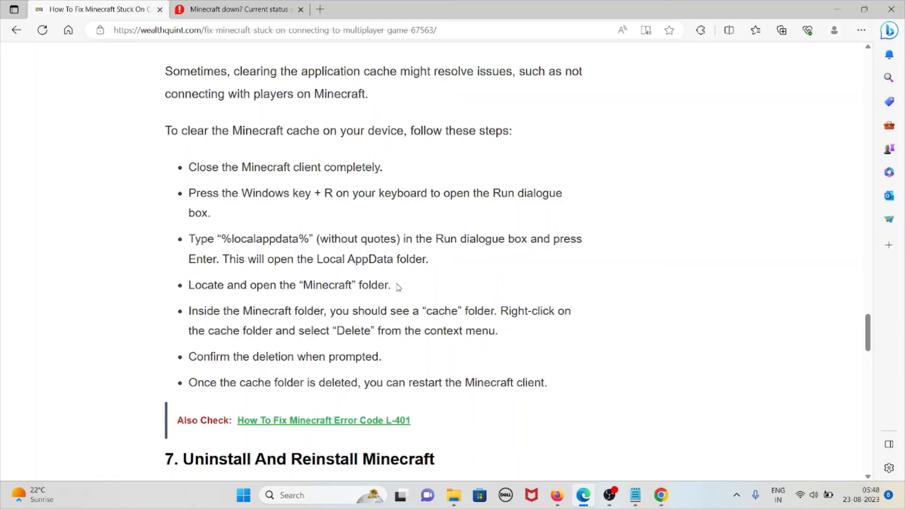
{"action": "mouse_move", "coordinate": [405, 292]}
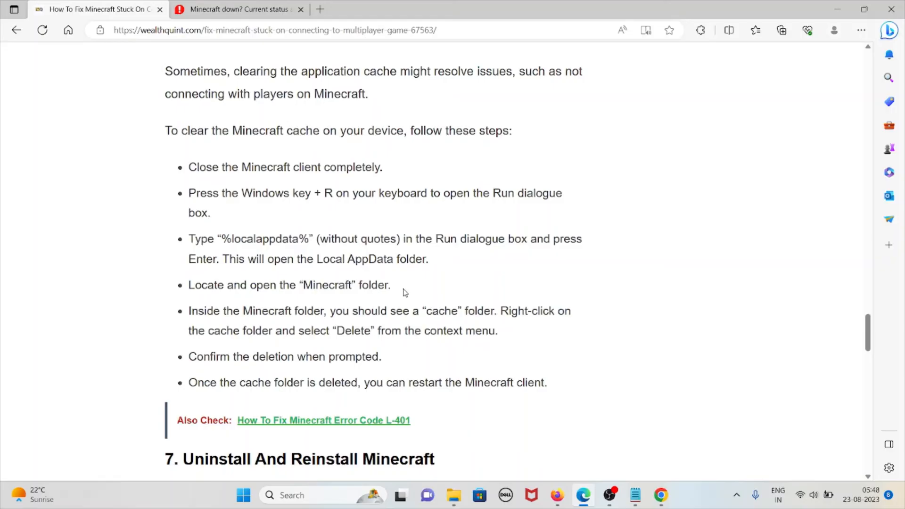
{"action": "mouse_move", "coordinate": [490, 306]}
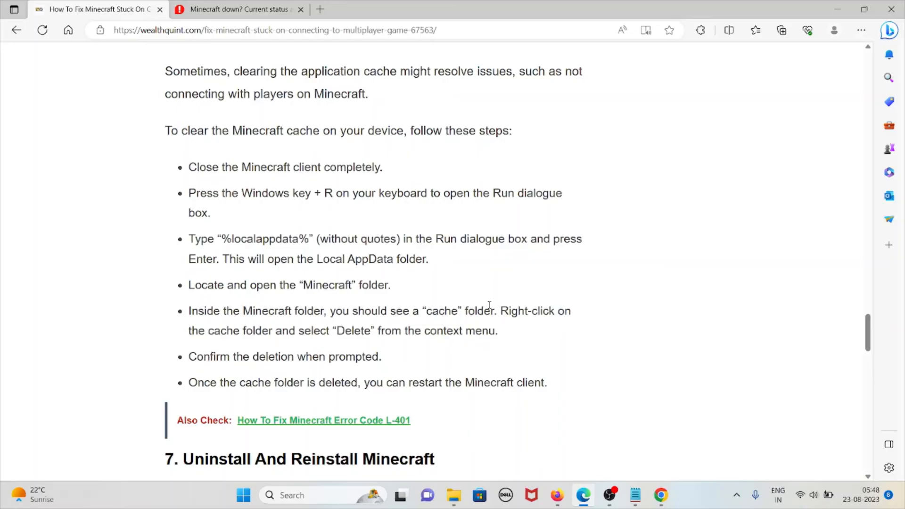
{"action": "mouse_move", "coordinate": [579, 290]}
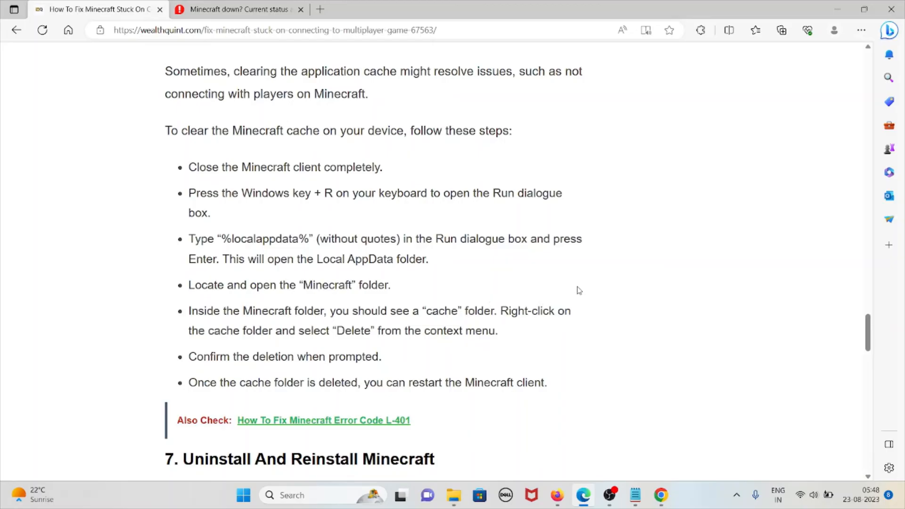
{"action": "mouse_move", "coordinate": [560, 300]}
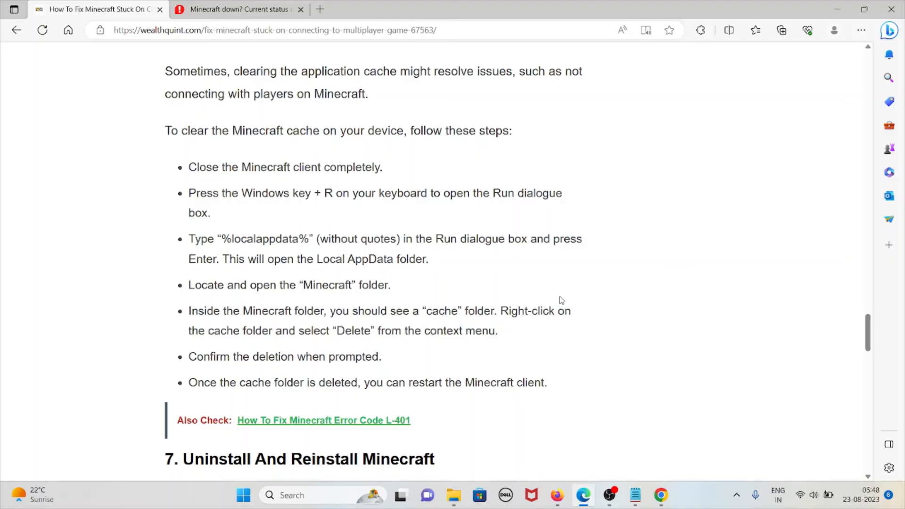
- Open the official Minecraft 'website' link from section 7 in a new tab, keeping the article in front
{"action": "scroll", "scroll_direction": "down", "scroll_amount": 3}
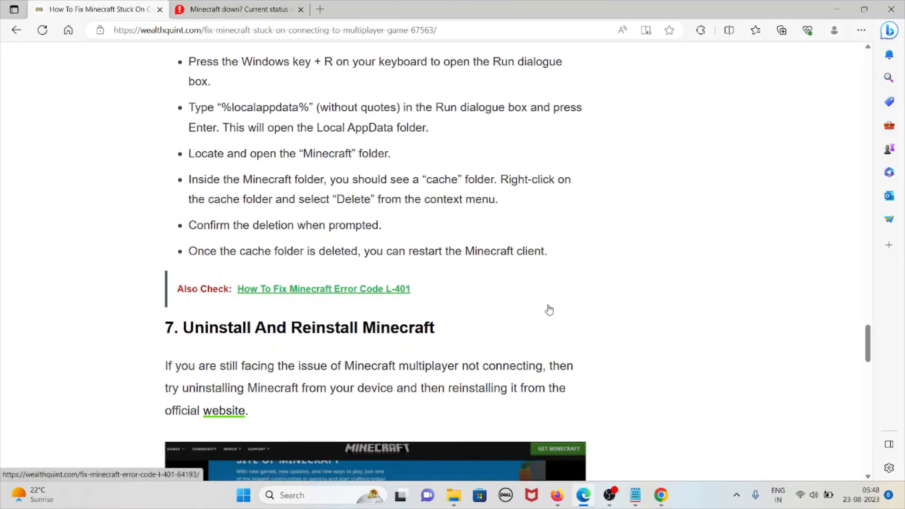
{"action": "scroll", "scroll_direction": "down", "scroll_amount": 3}
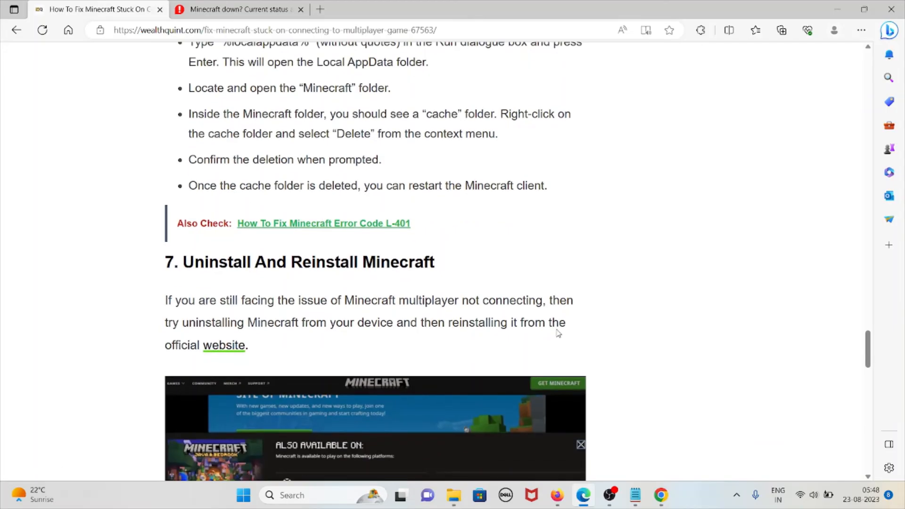
{"action": "mouse_move", "coordinate": [571, 350]}
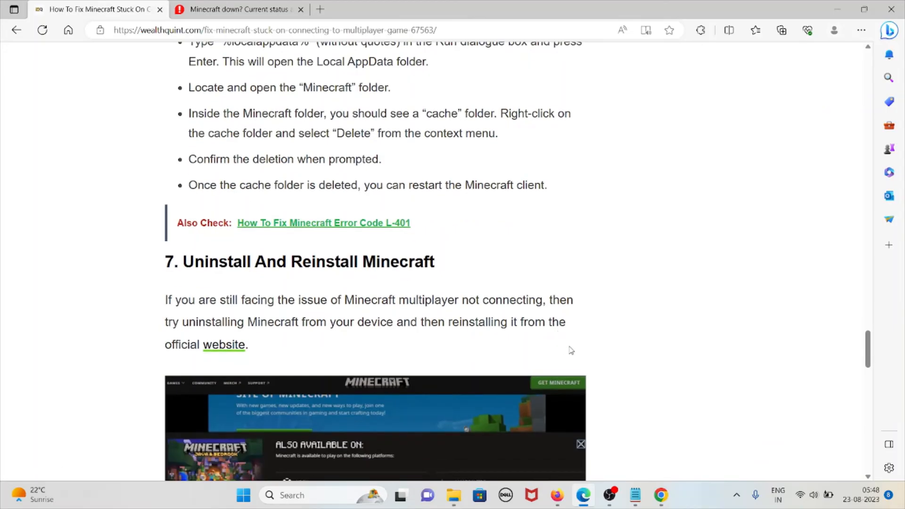
{"action": "mouse_move", "coordinate": [554, 351]}
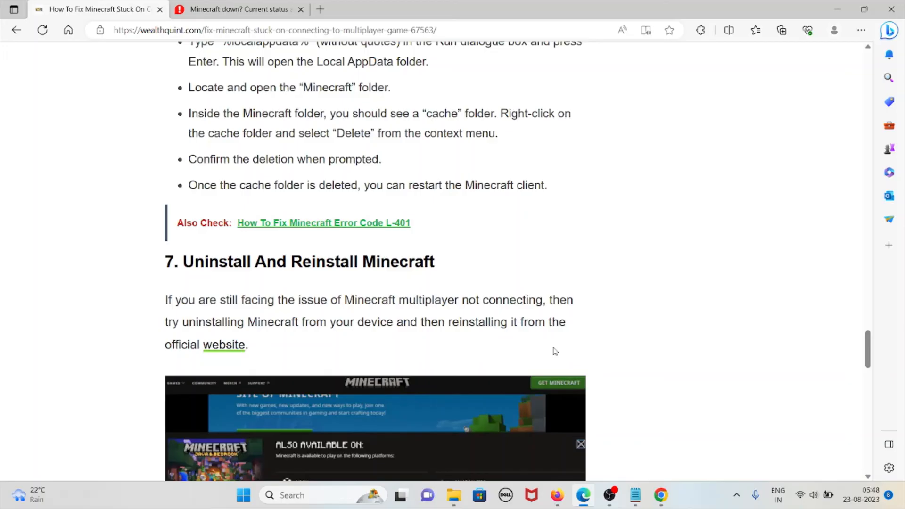
{"action": "mouse_move", "coordinate": [539, 349]}
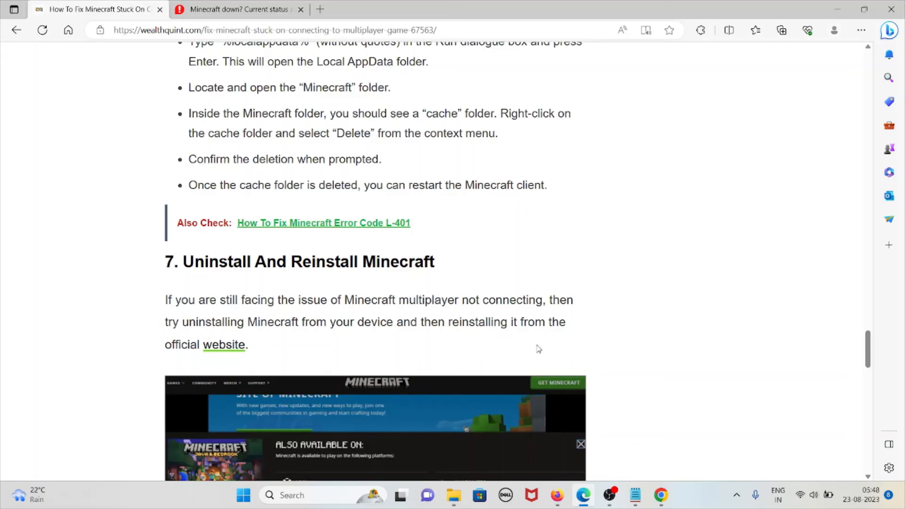
{"action": "right_click", "coordinate": [223, 345]}
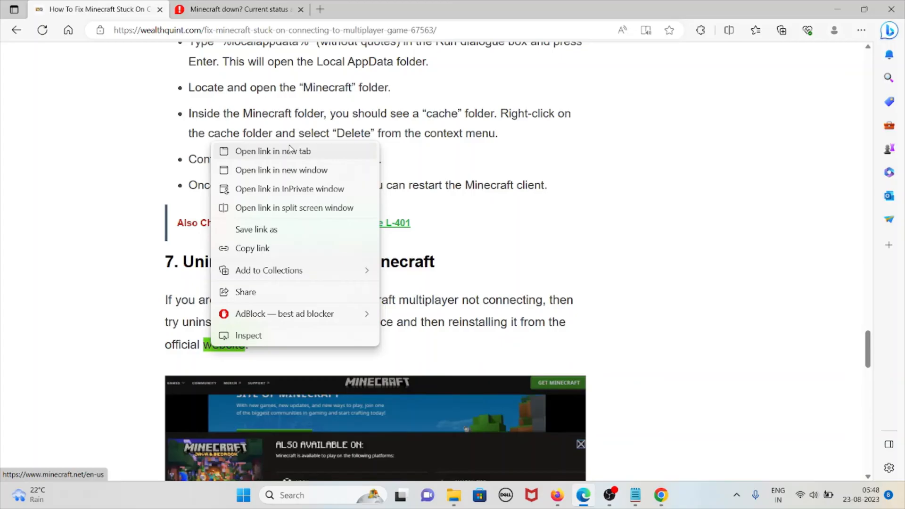
{"action": "left_click", "coordinate": [273, 151]}
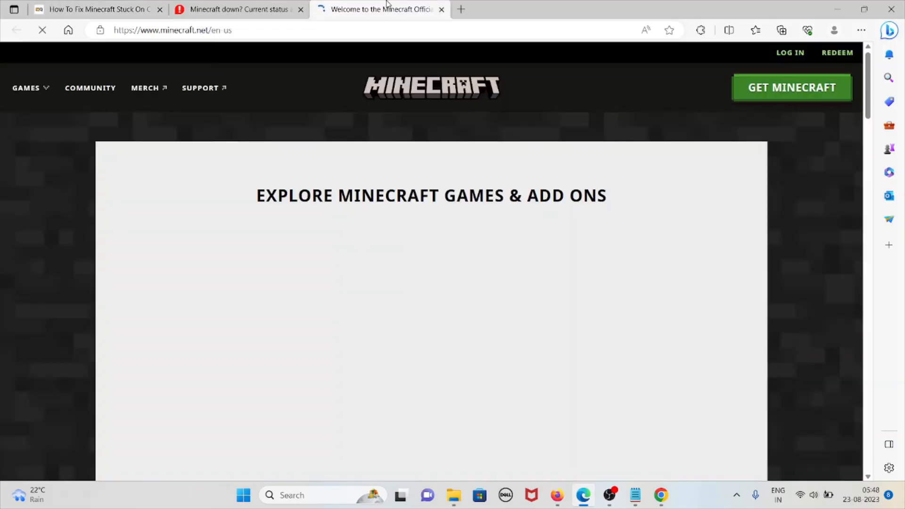
{"action": "left_click", "coordinate": [94, 10]}
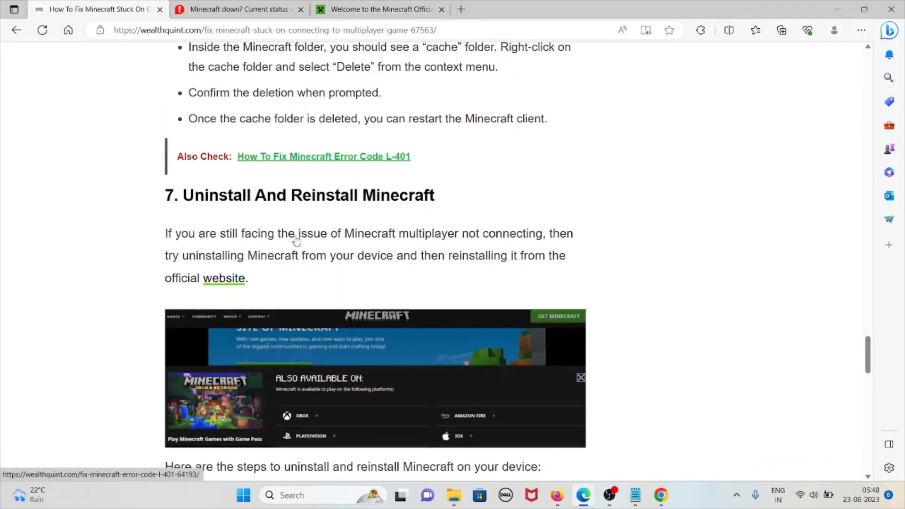
- Scroll to the uninstall-and-reinstall steps list, reaching the Contact Minecraft Support heading
{"action": "scroll", "scroll_direction": "down", "scroll_amount": 3}
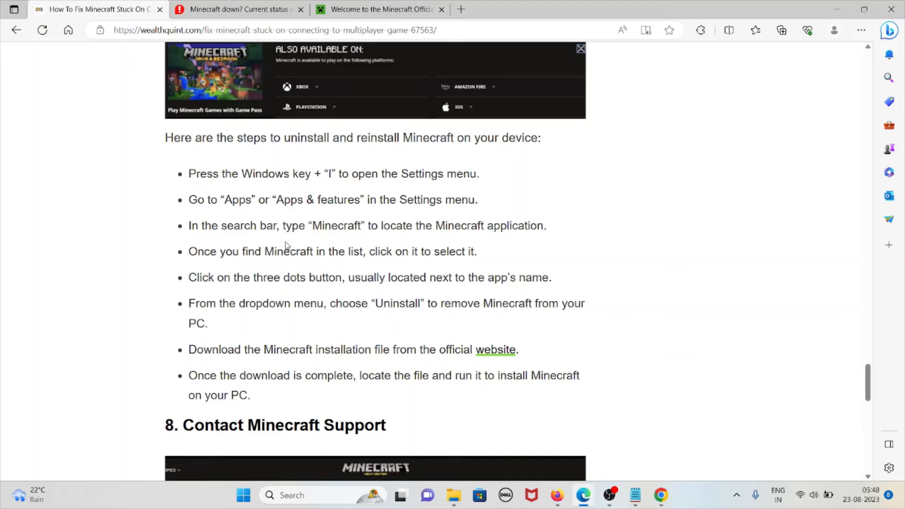
{"action": "mouse_move", "coordinate": [273, 269]}
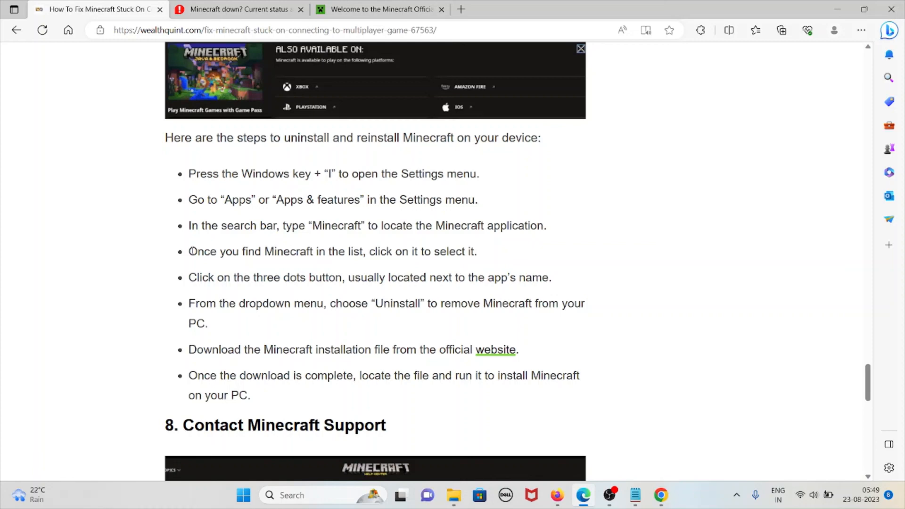
{"action": "mouse_move", "coordinate": [275, 368]}
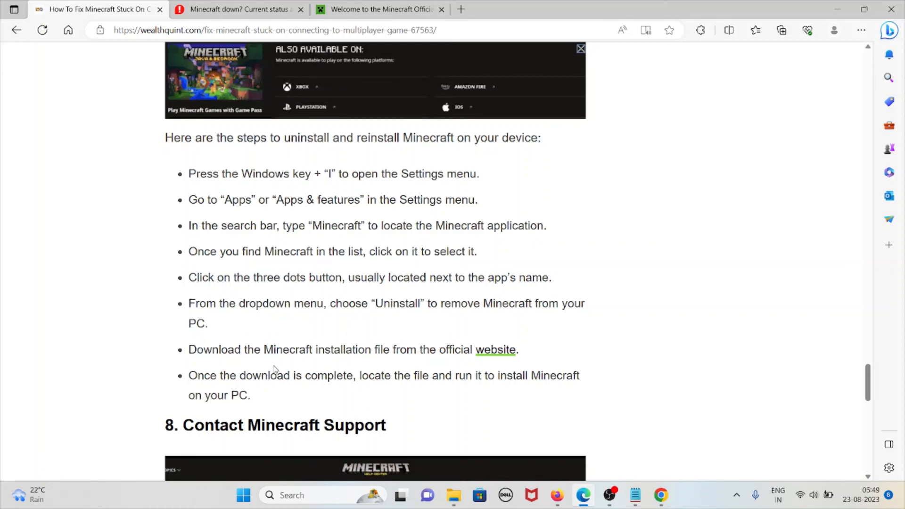
- Scroll to section 8, Contact Minecraft Support, reaching the Similar Posts list
{"action": "scroll", "scroll_direction": "down", "scroll_amount": 3}
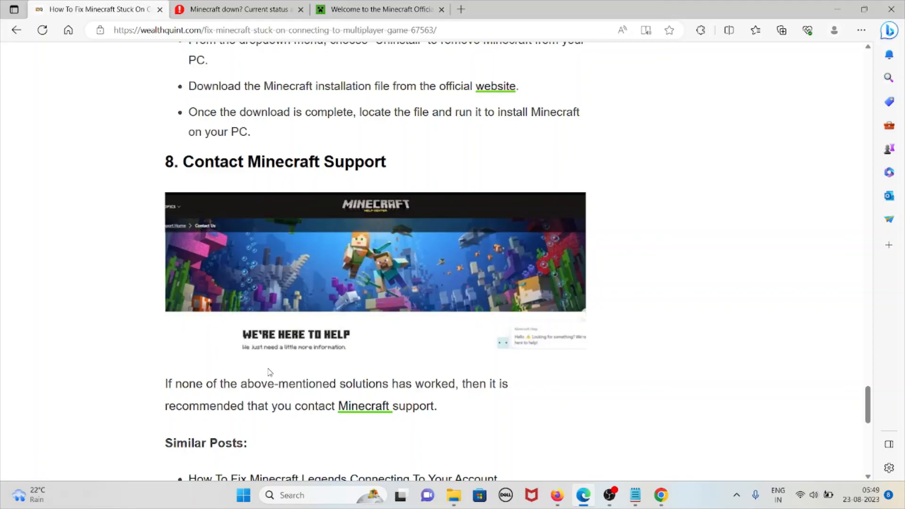
{"action": "mouse_move", "coordinate": [387, 417]}
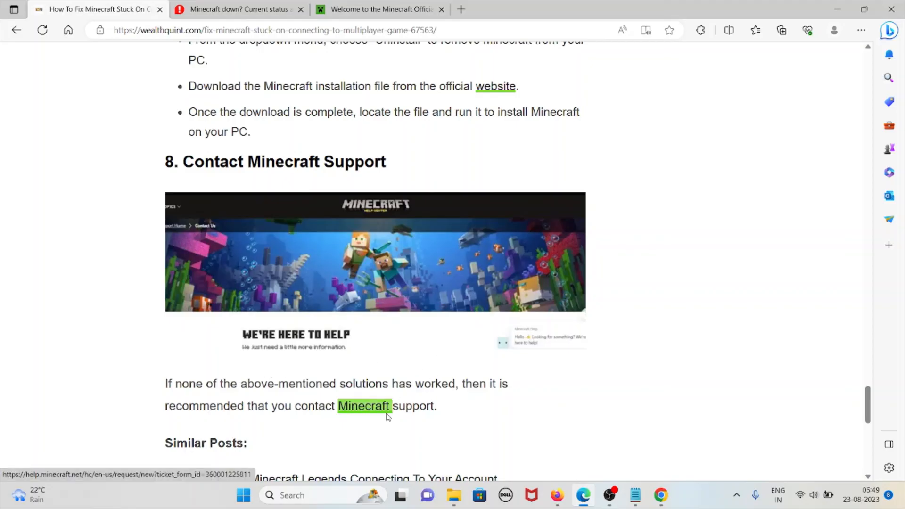
- Open the Minecraft support link in a new tab, view the Contact Us page, and return to the article
{"action": "right_click", "coordinate": [364, 407]}
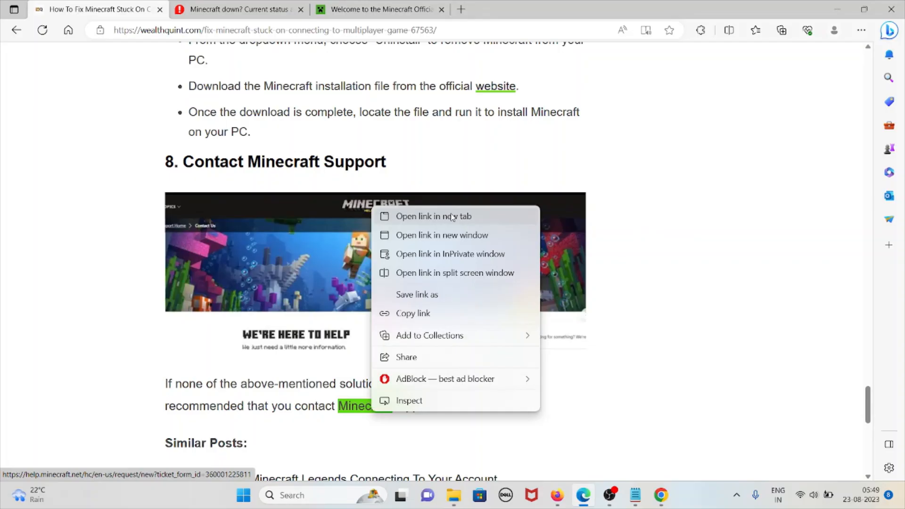
{"action": "left_click", "coordinate": [435, 216]}
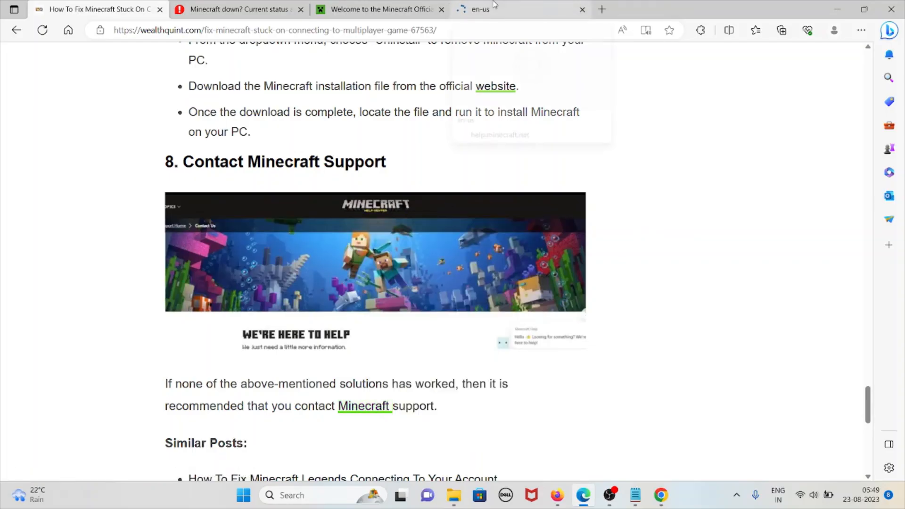
{"action": "left_click", "coordinate": [490, 9]}
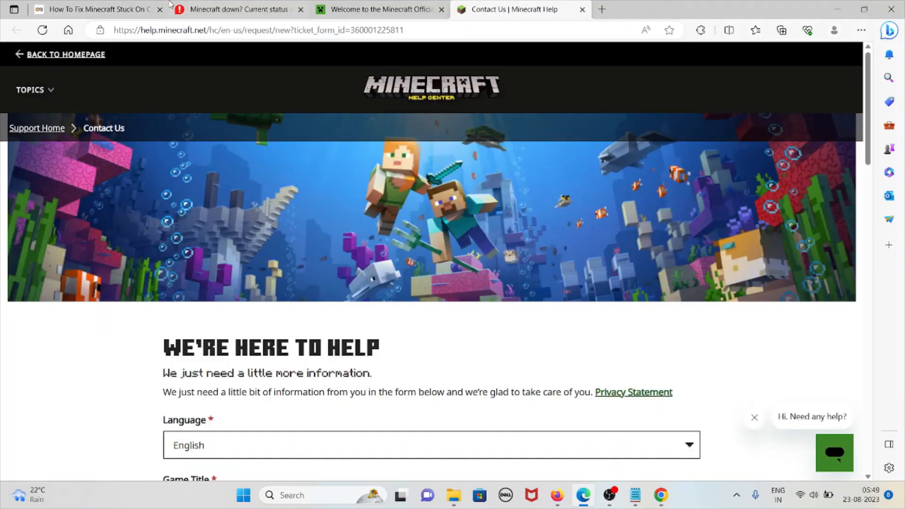
{"action": "mouse_move", "coordinate": [587, 175]}
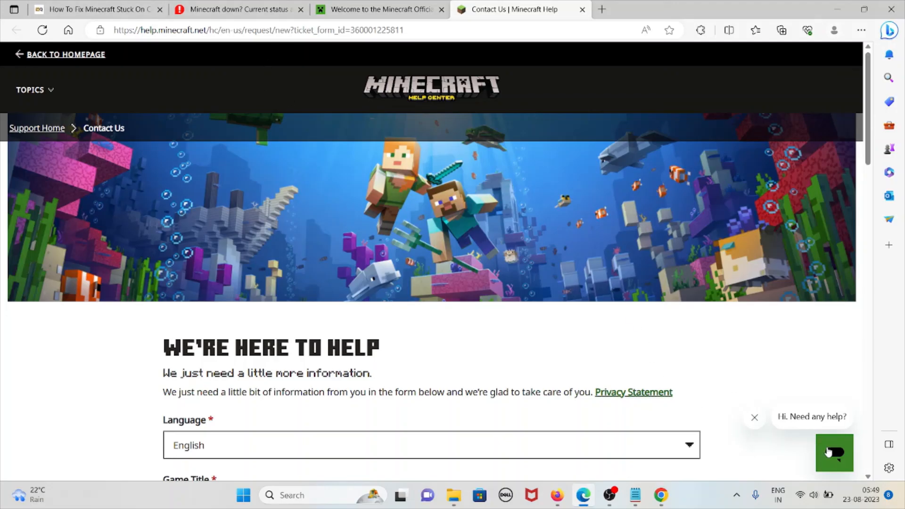
{"action": "left_click", "coordinate": [99, 9]}
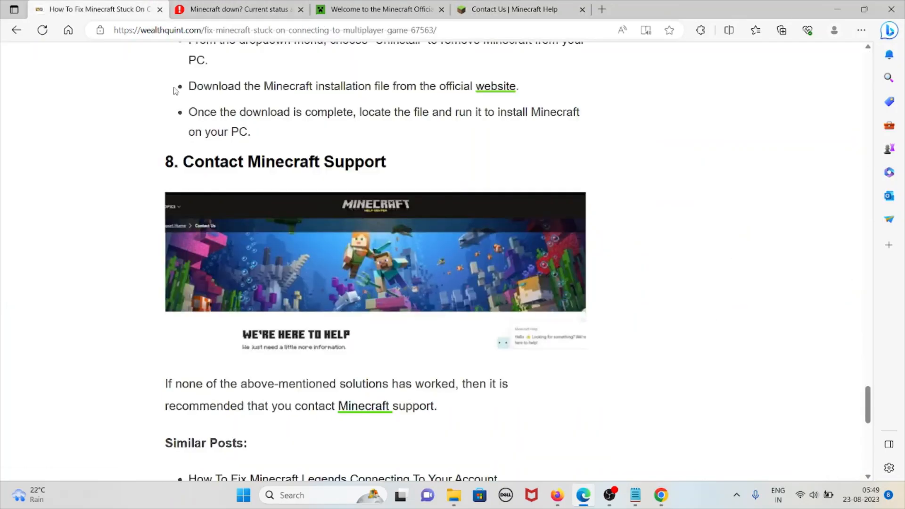
- Scroll past the Similar Posts list and share options to the Related Articles at the end
{"action": "scroll", "scroll_direction": "down", "scroll_amount": 3}
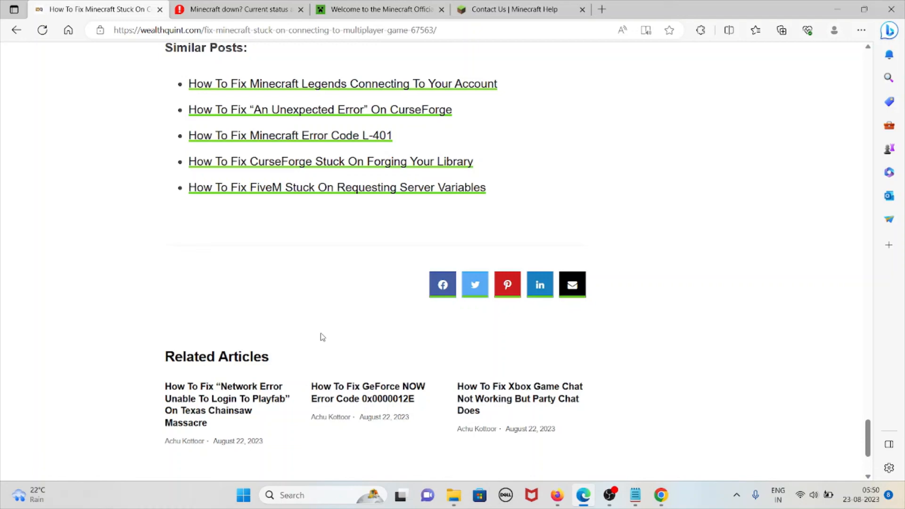
{"action": "mouse_move", "coordinate": [422, 301]}
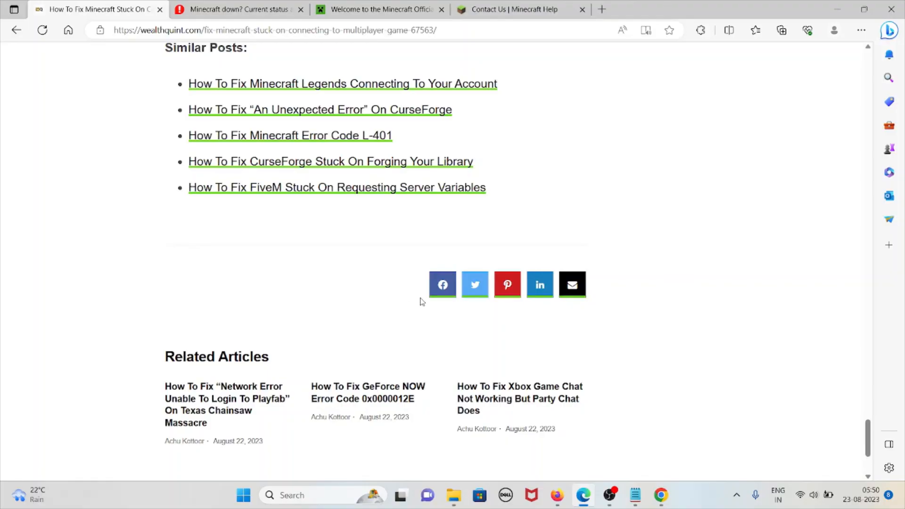